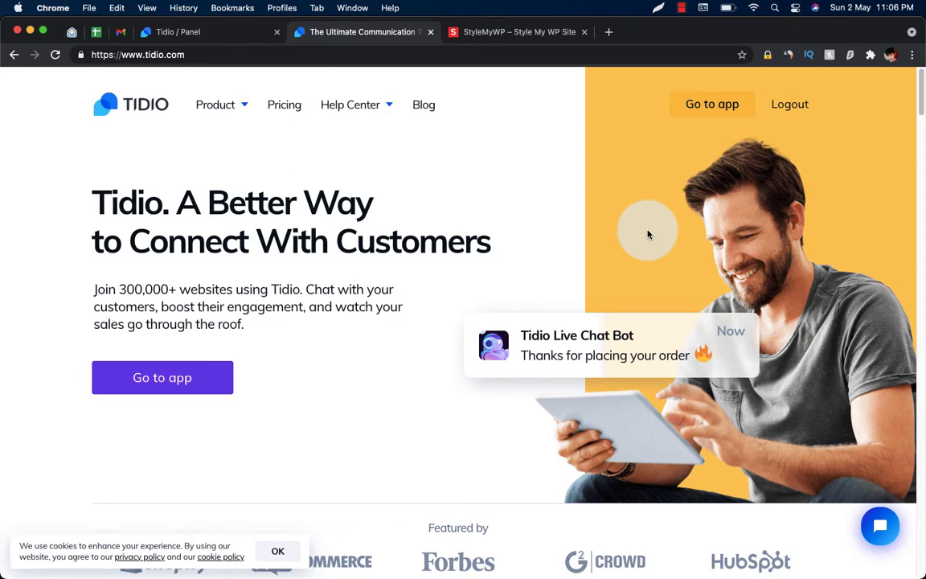
- Scroll through the page content and close the open chat window
scroll("down", 3)
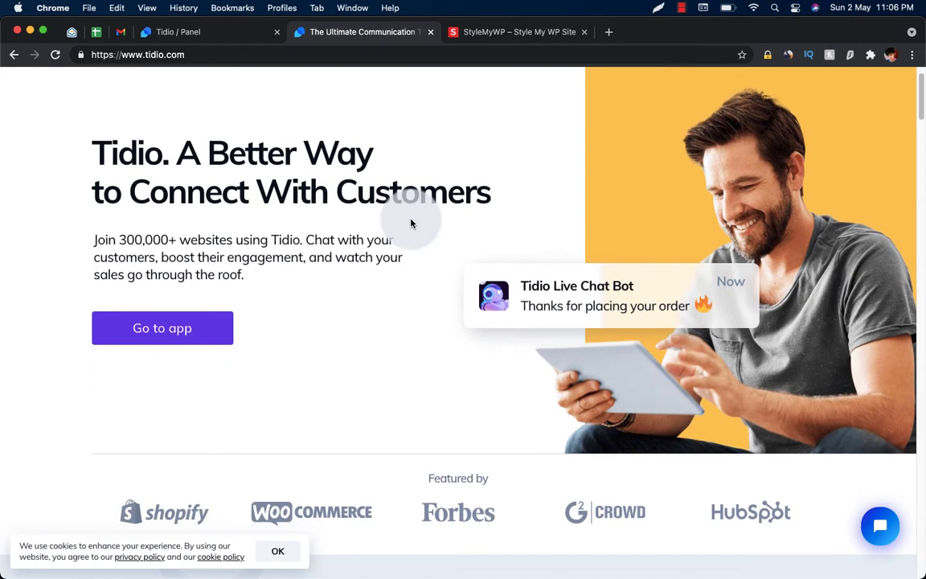
scroll("down", 3)
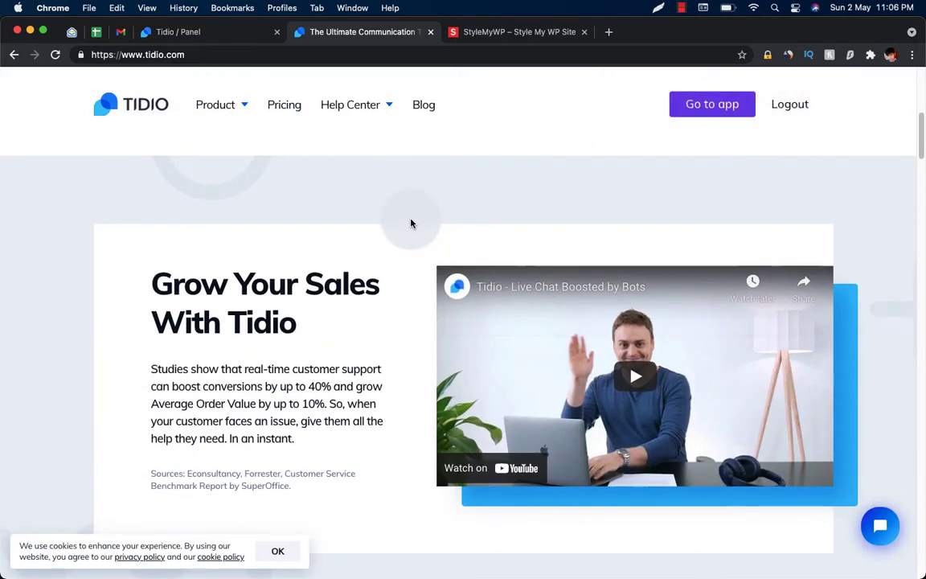
scroll("down", 3)
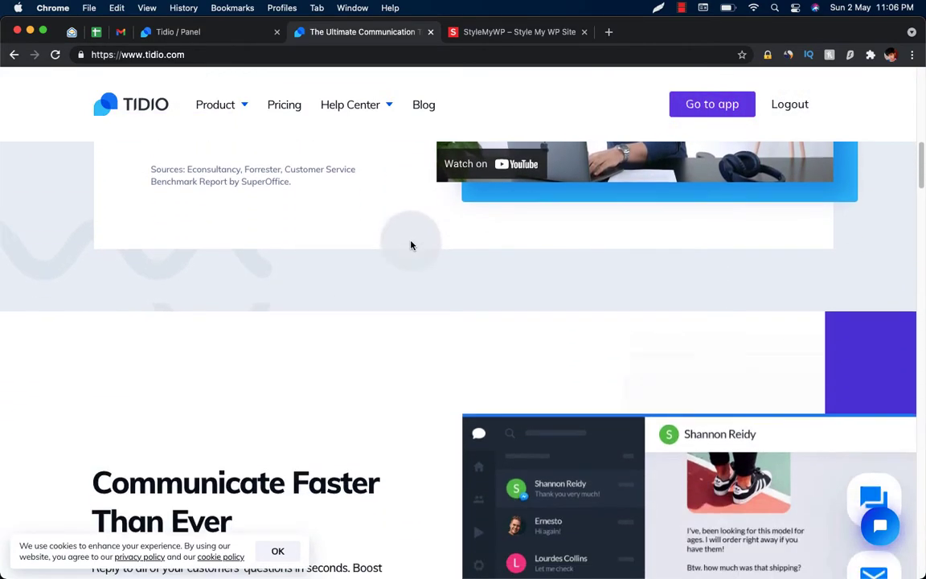
scroll("down", 3)
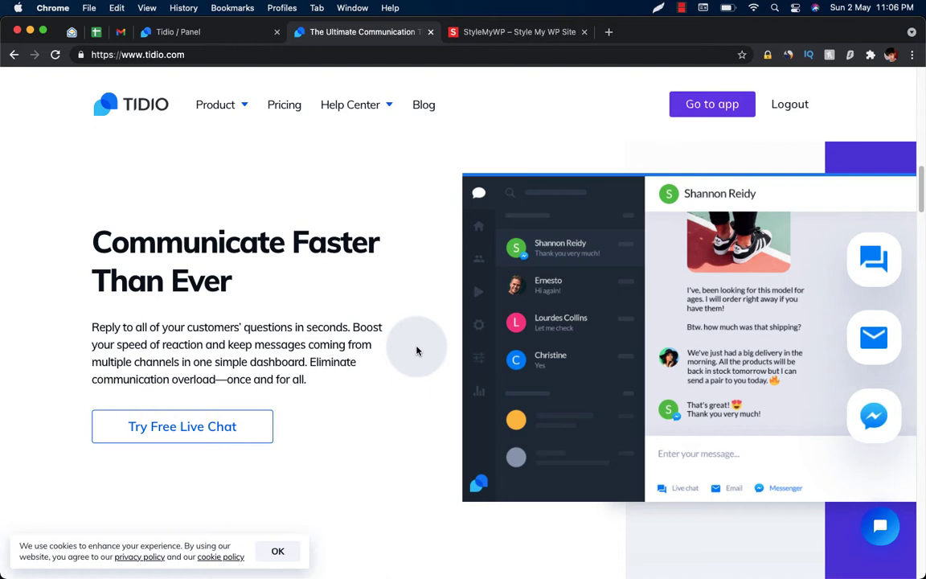
scroll("down", 3)
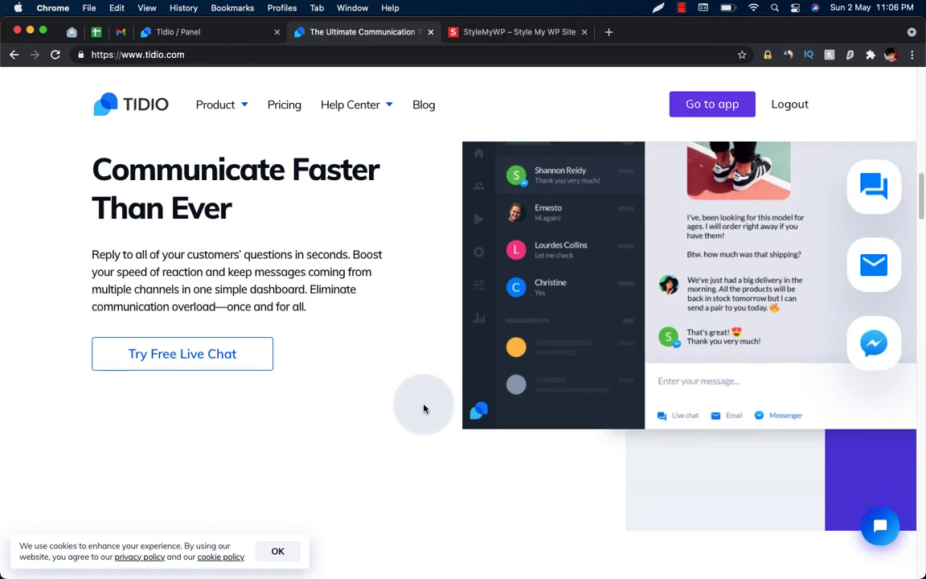
scroll("down", 3)
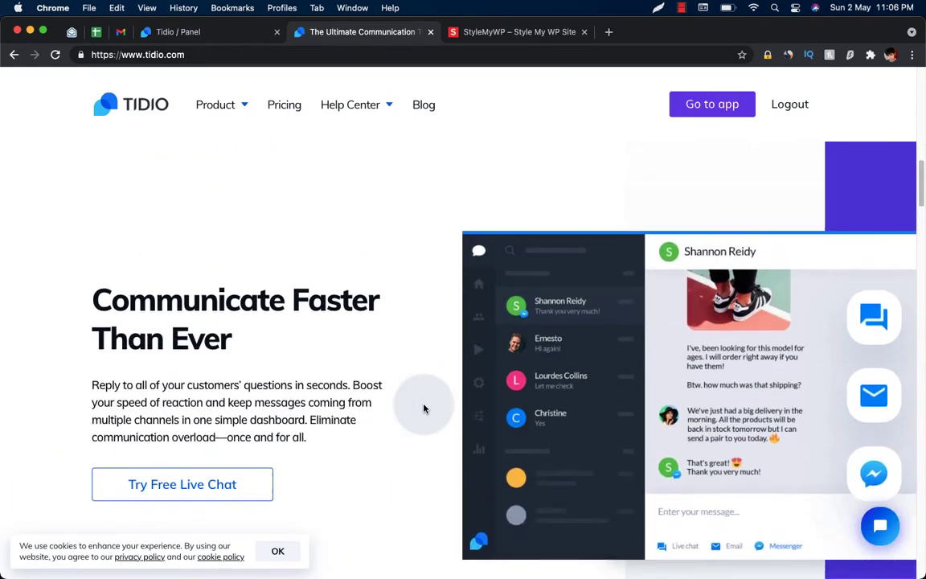
scroll("down", 3)
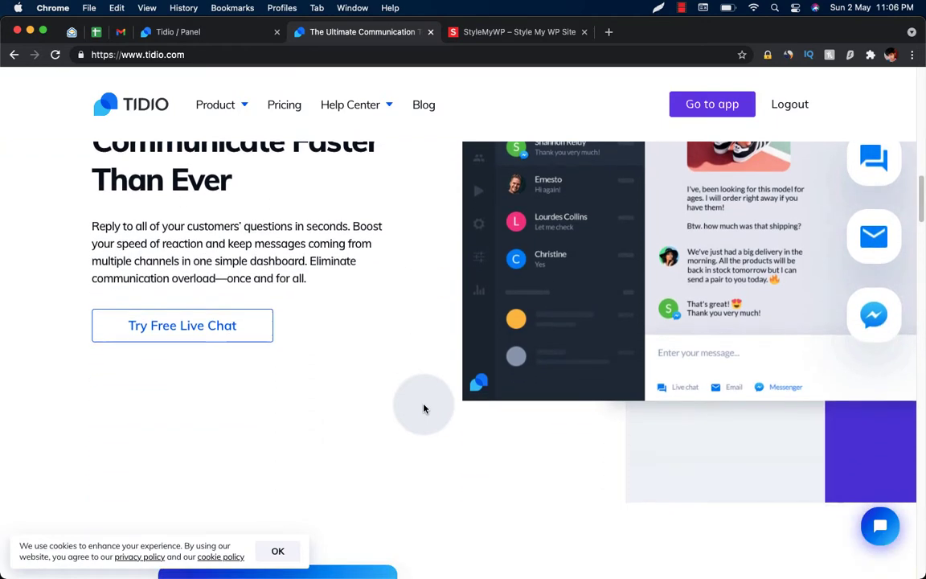
scroll("down", 3)
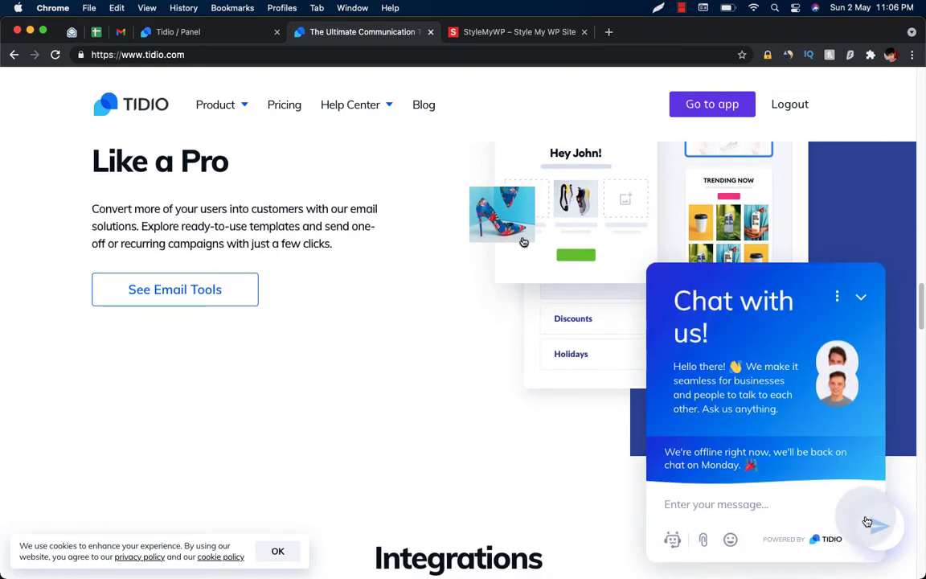
scroll("down", 3)
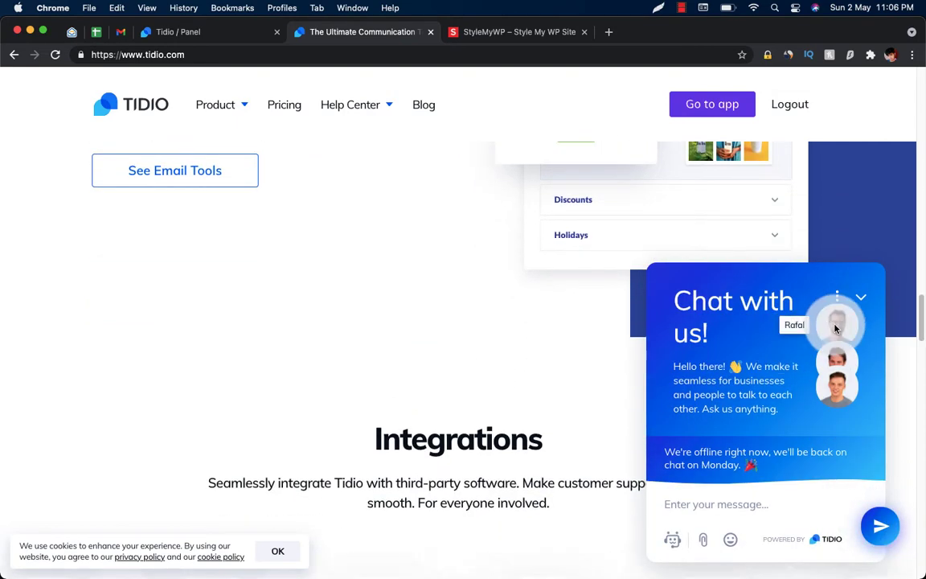
mouse_move(837, 386)
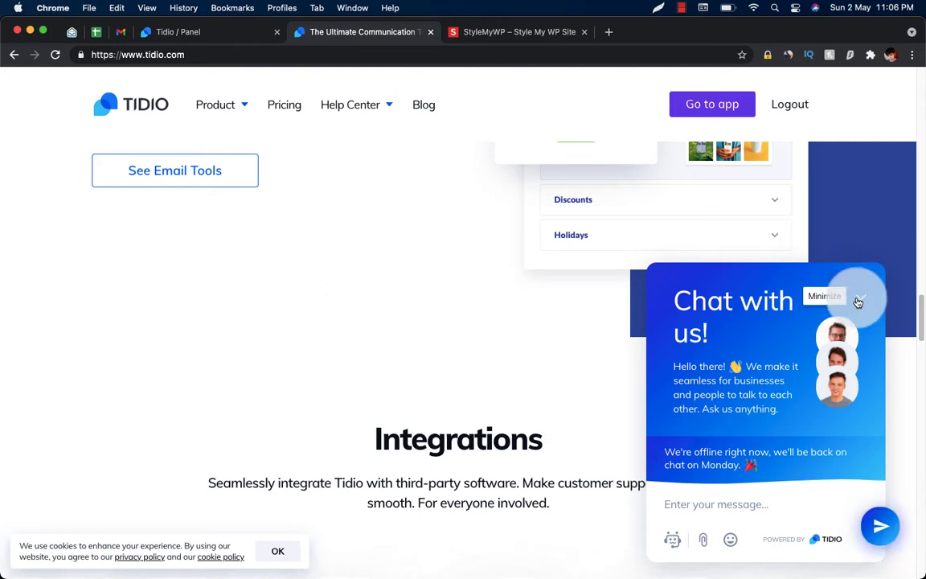
left_click(517, 32)
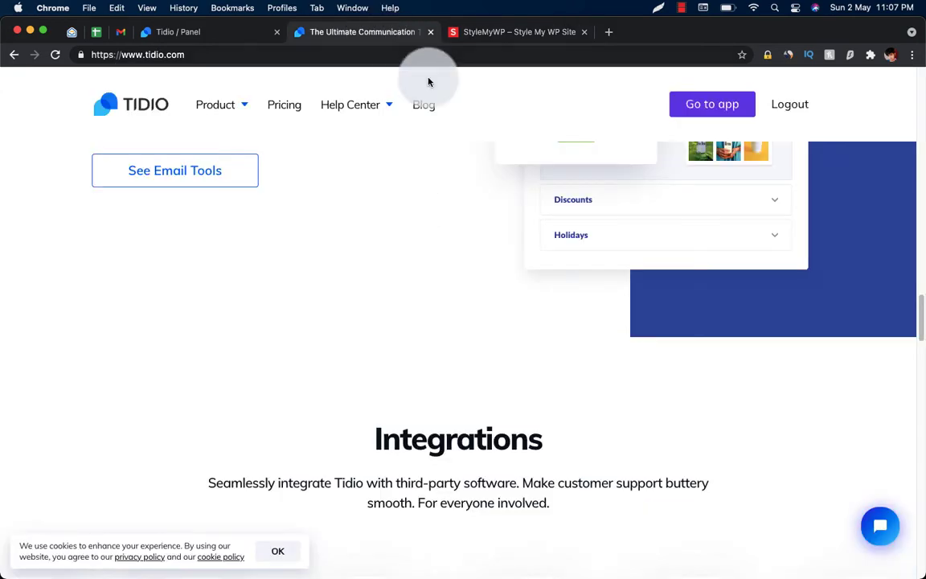
scroll("up", 3)
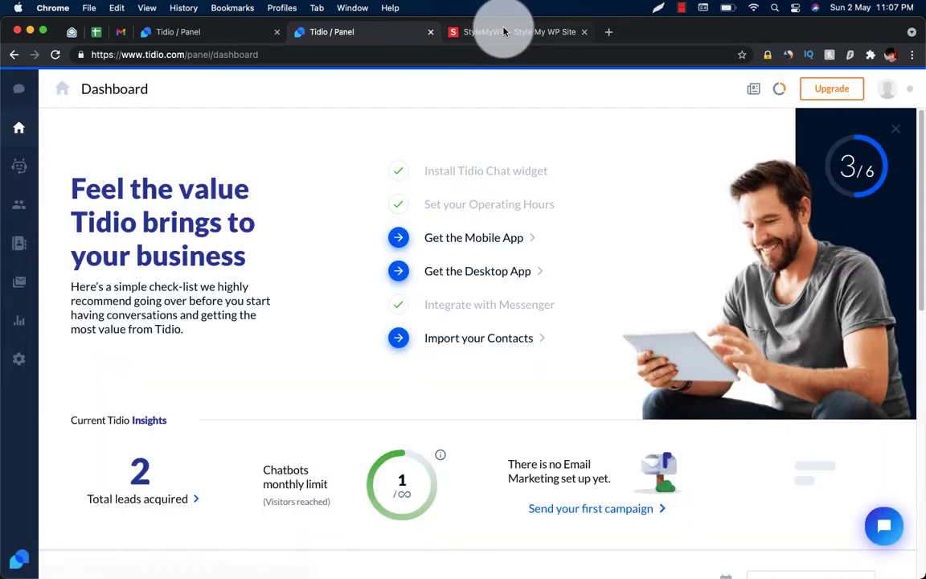
- Peek at the live WordPress site, then visit Tidio Settings and return to the Dashboard
left_click(517, 32)
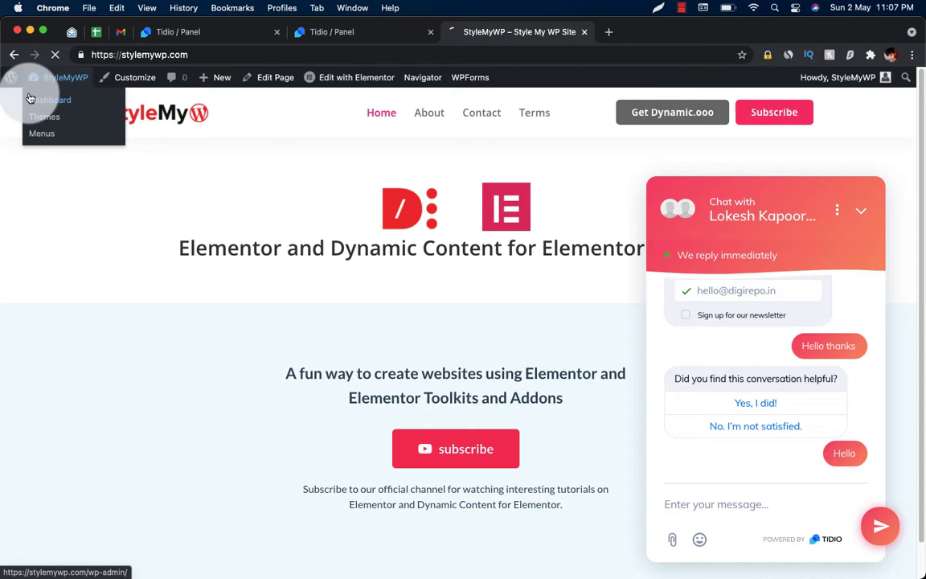
left_click(330, 33)
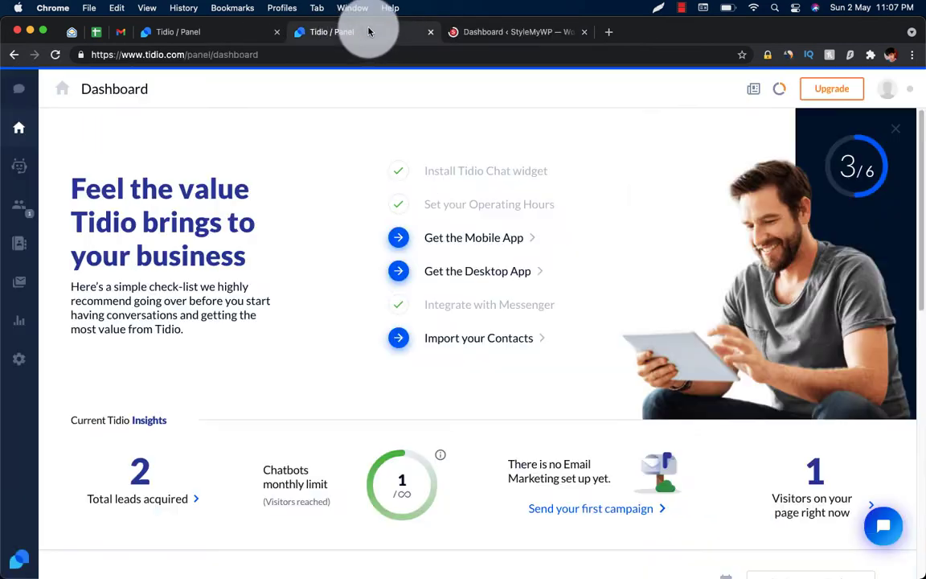
mouse_move(19, 359)
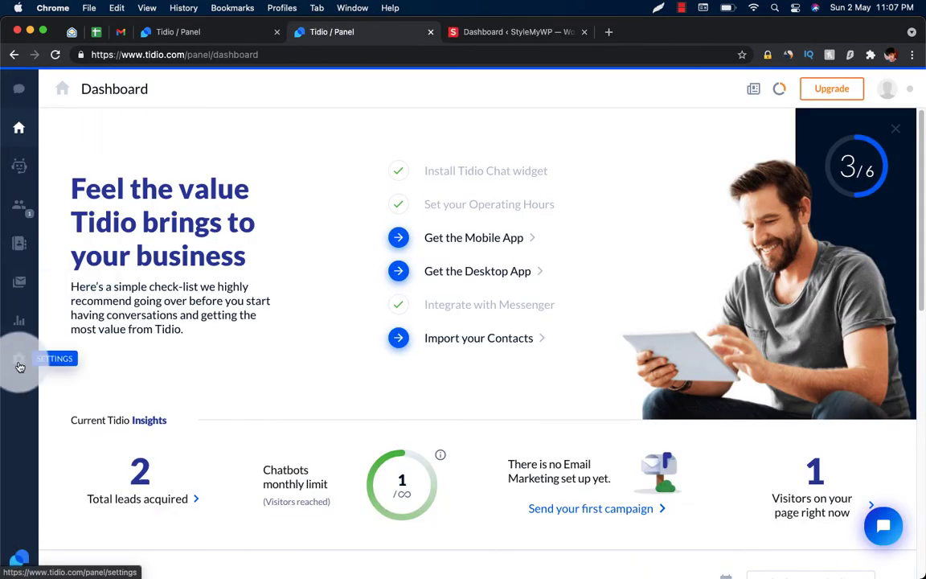
left_click(20, 360)
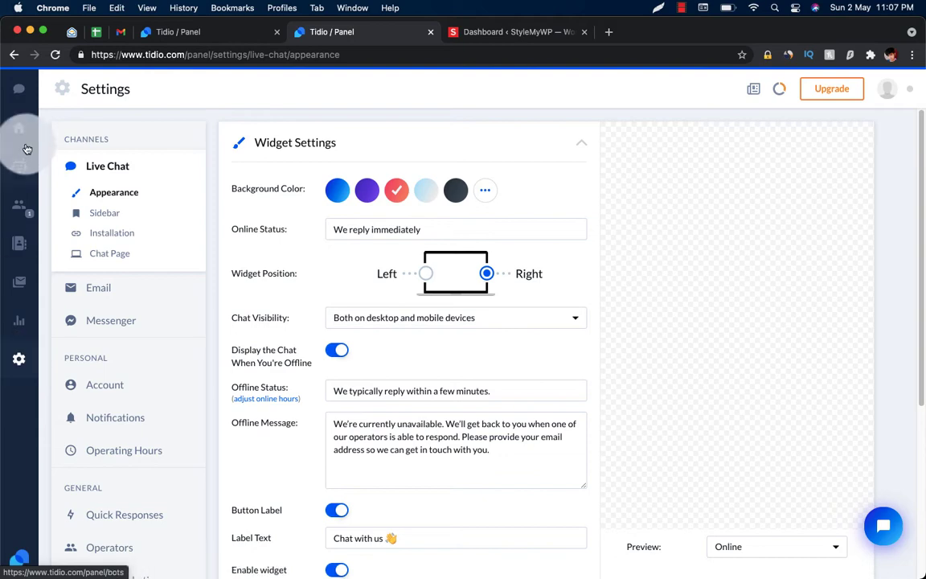
left_click(20, 127)
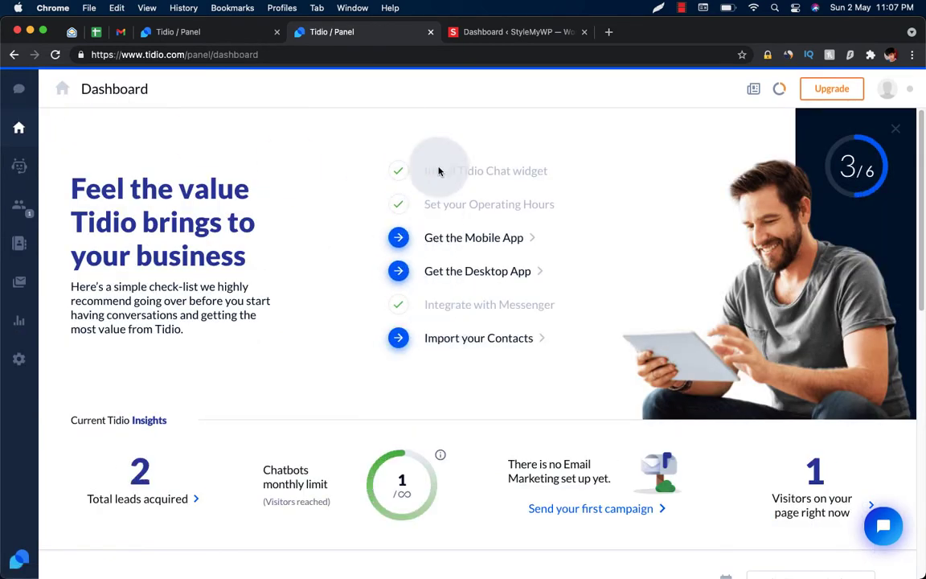
mouse_move(446, 175)
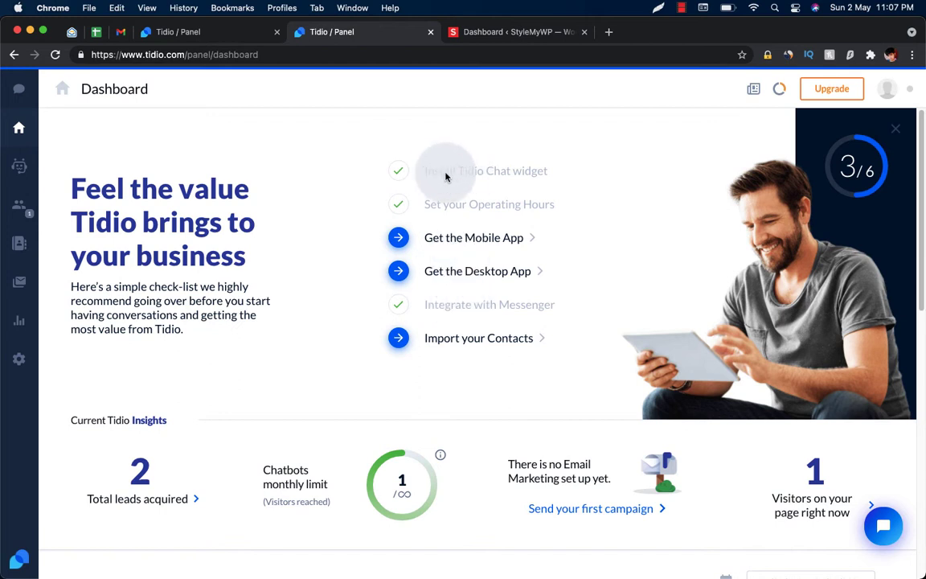
mouse_move(426, 170)
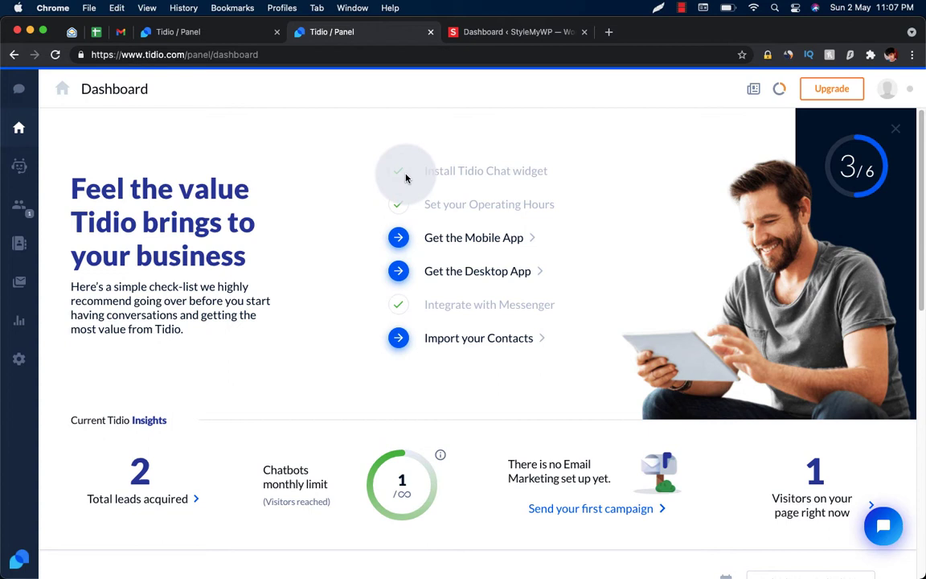
mouse_move(442, 183)
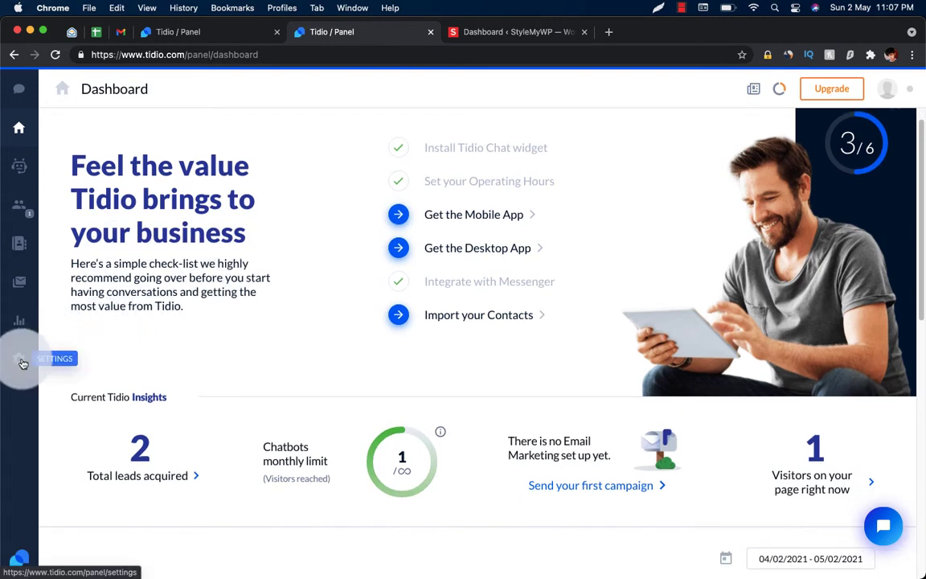
- In Settings, reach the live chat Installation page and choose the WordPress platform option
left_click(20, 358)
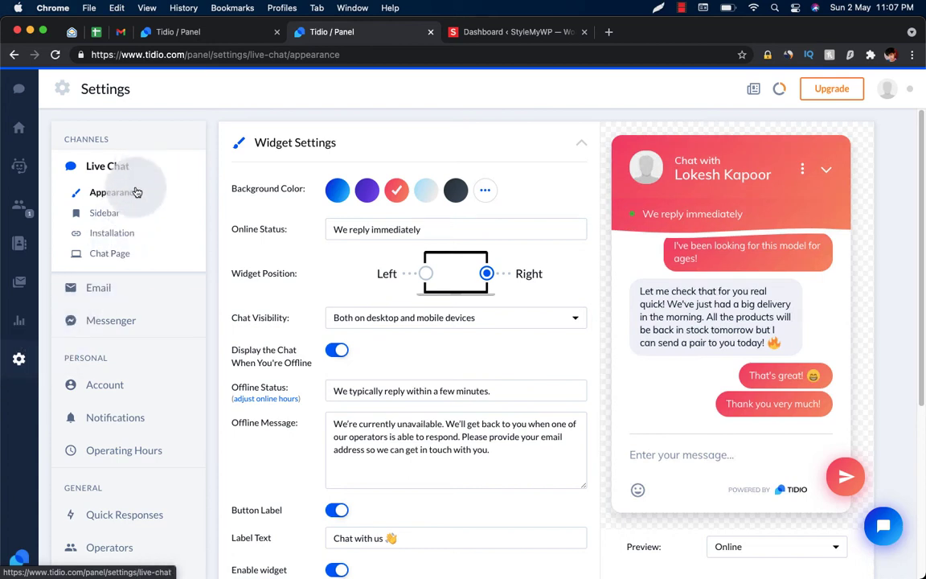
left_click(112, 232)
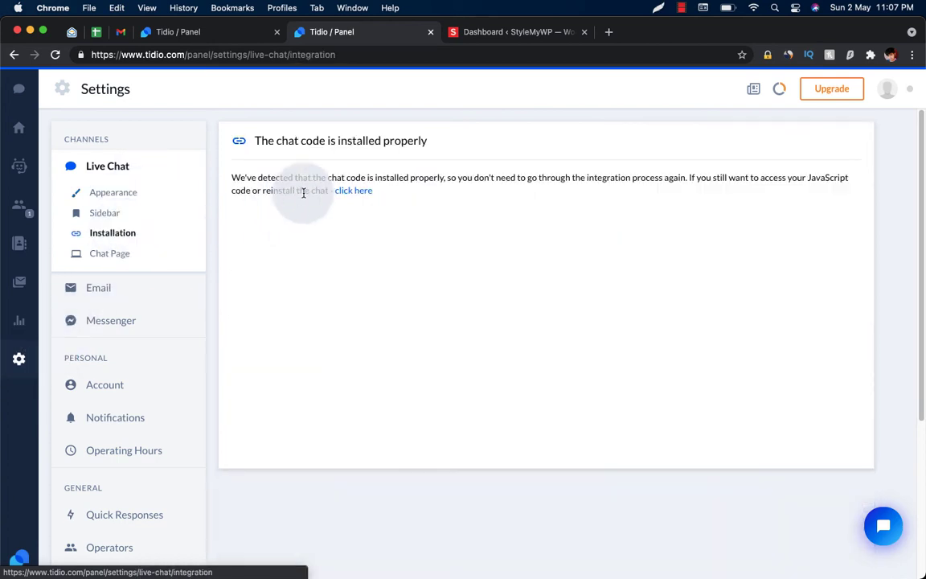
left_click(353, 190)
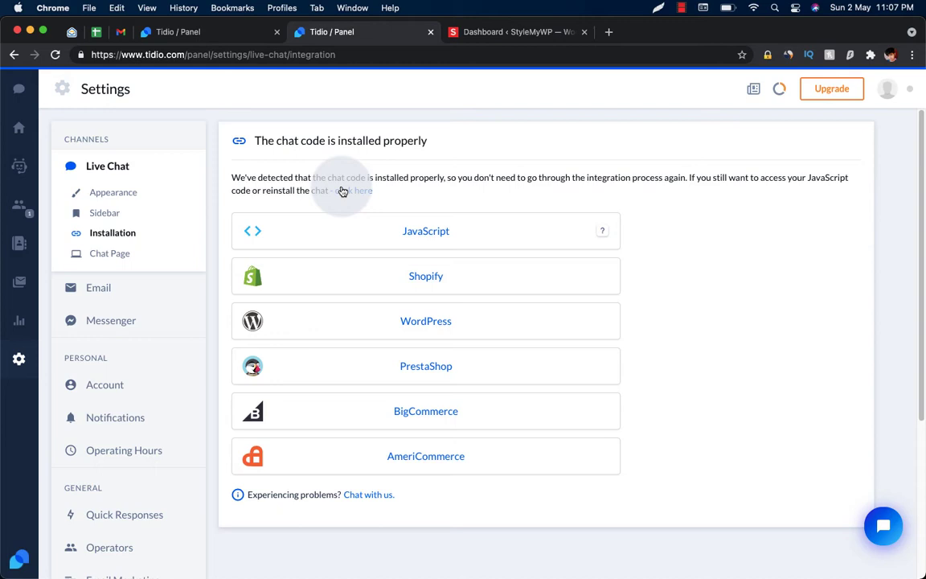
mouse_move(424, 277)
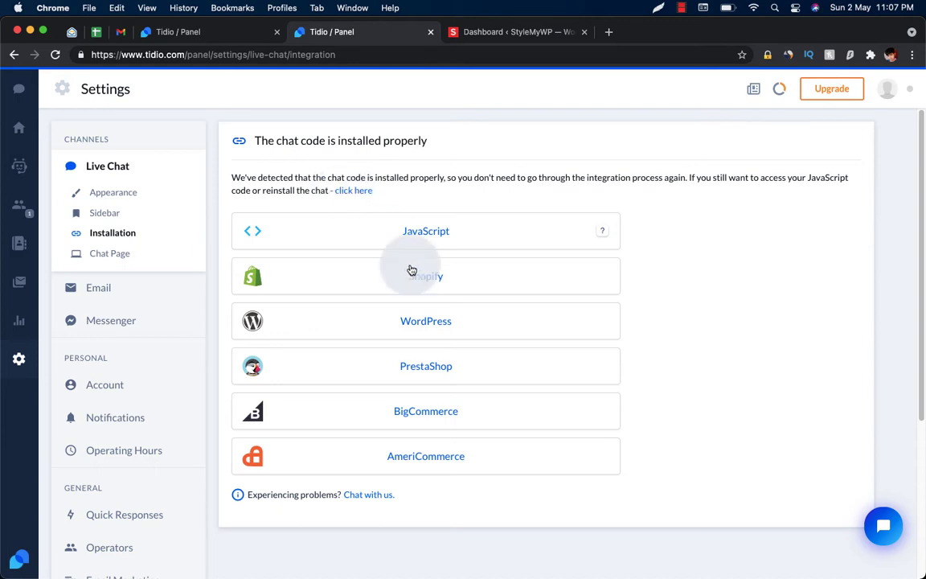
left_click(424, 320)
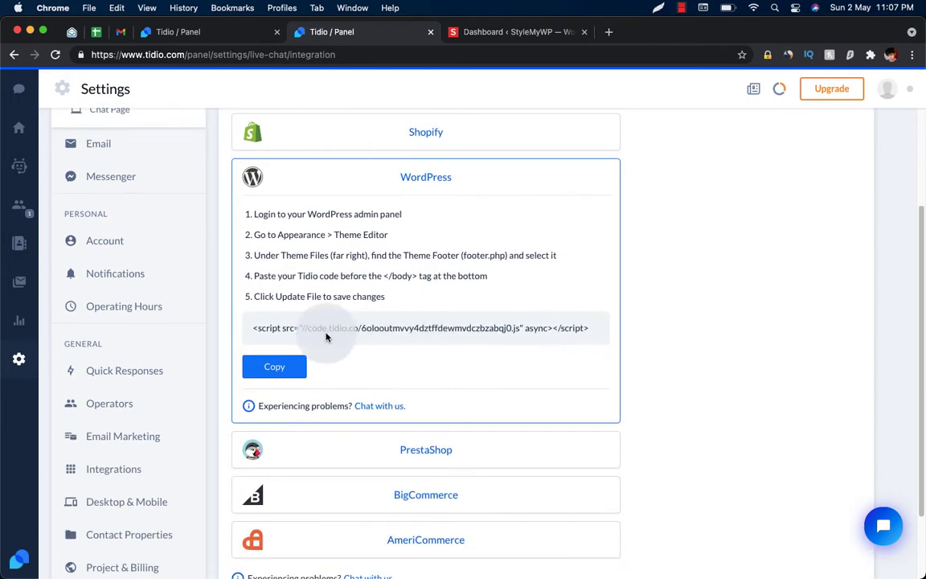
- Copy the Tidio chat script code and switch to the WordPress admin tab
left_click(274, 366)
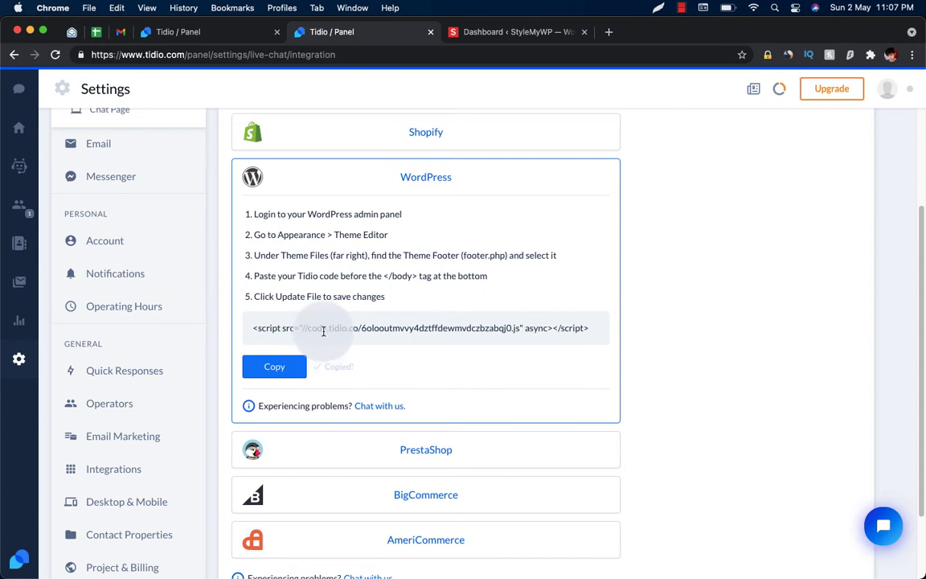
left_click(274, 366)
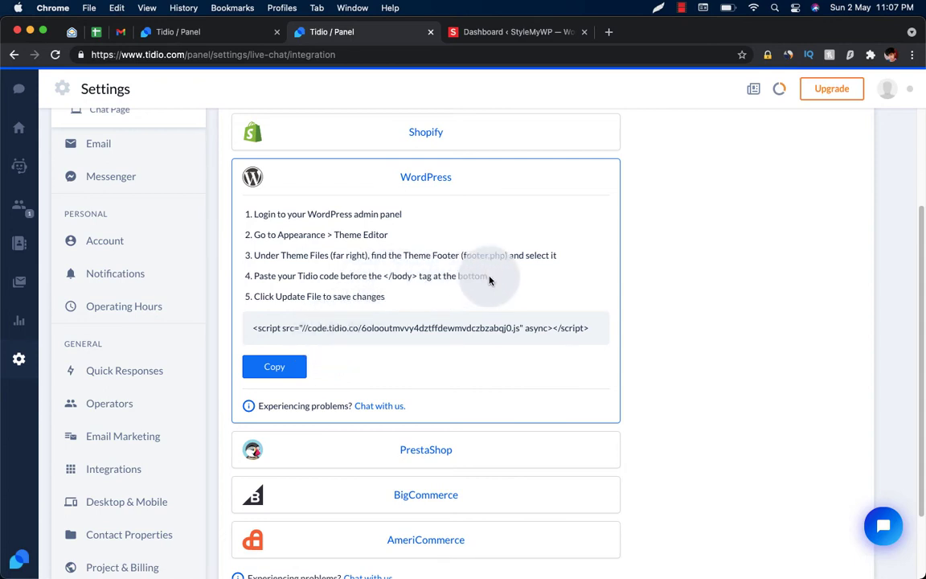
left_click(515, 32)
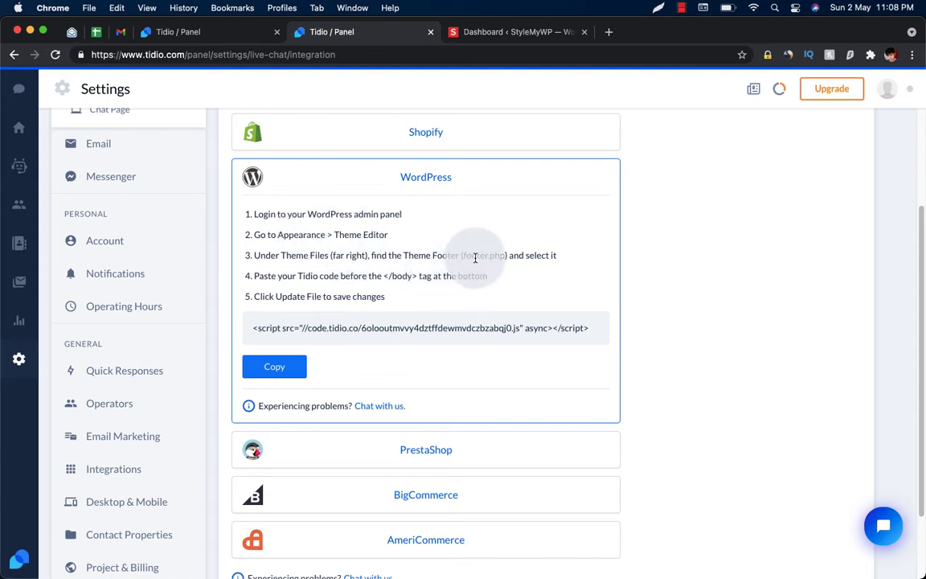
left_click(514, 32)
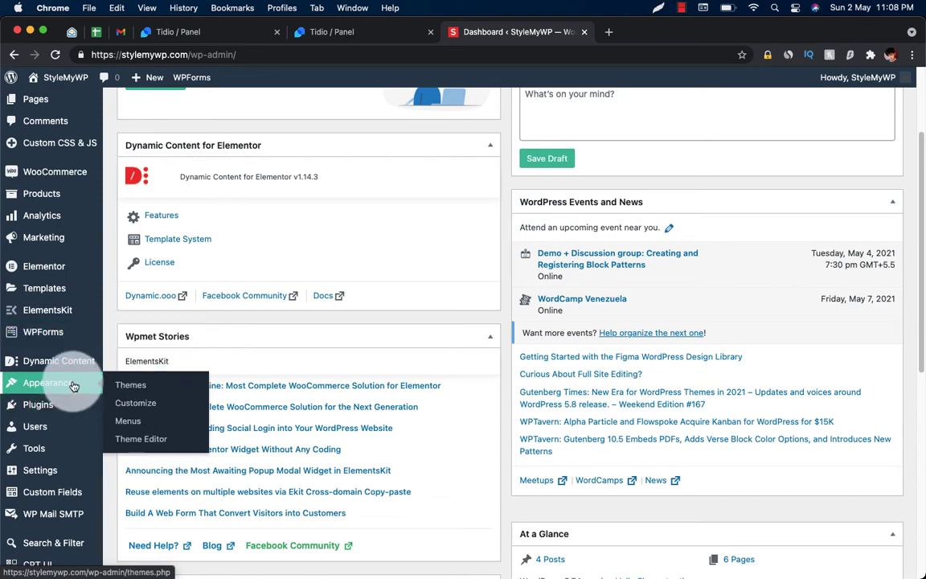
- Load footer.php in the Theme Editor and scroll to the closing body tag
left_click(142, 437)
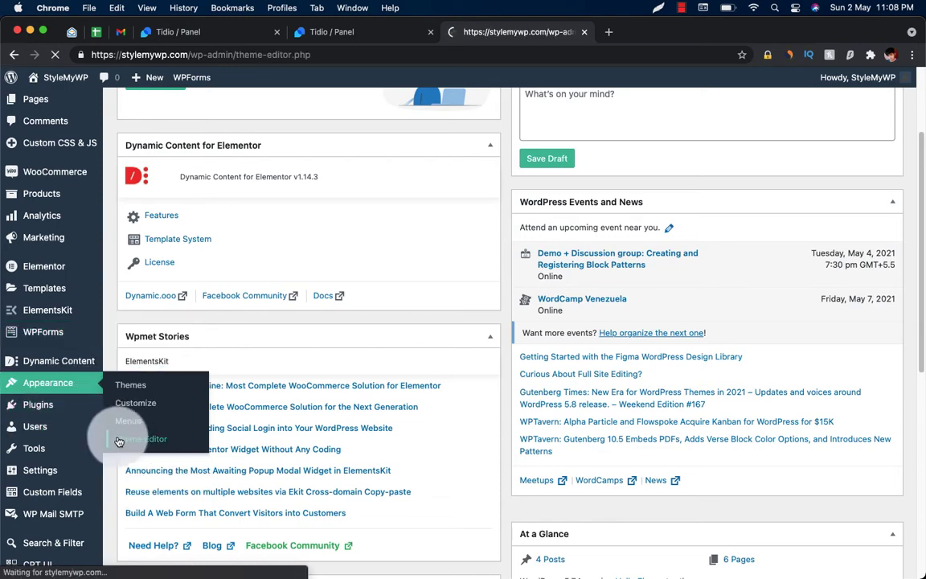
left_click(142, 437)
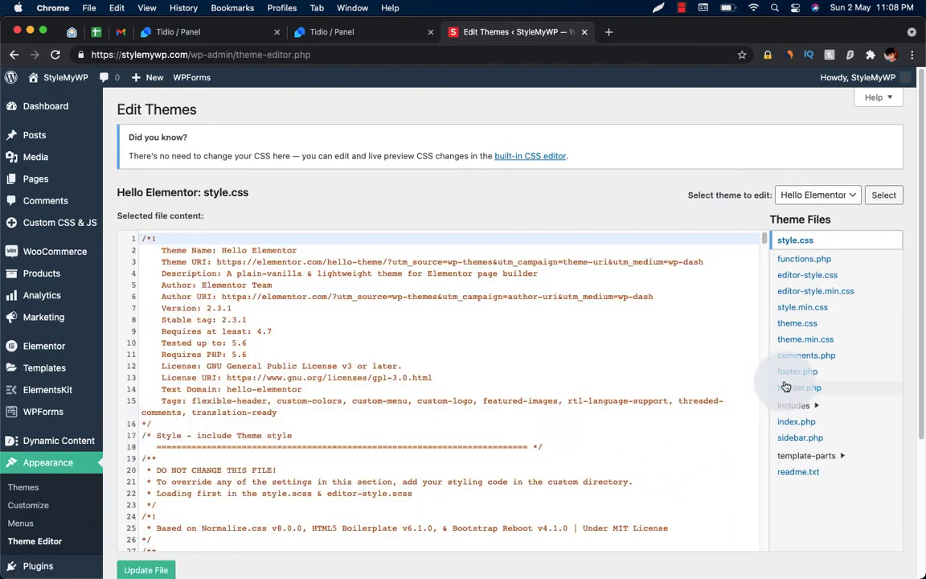
left_click(797, 369)
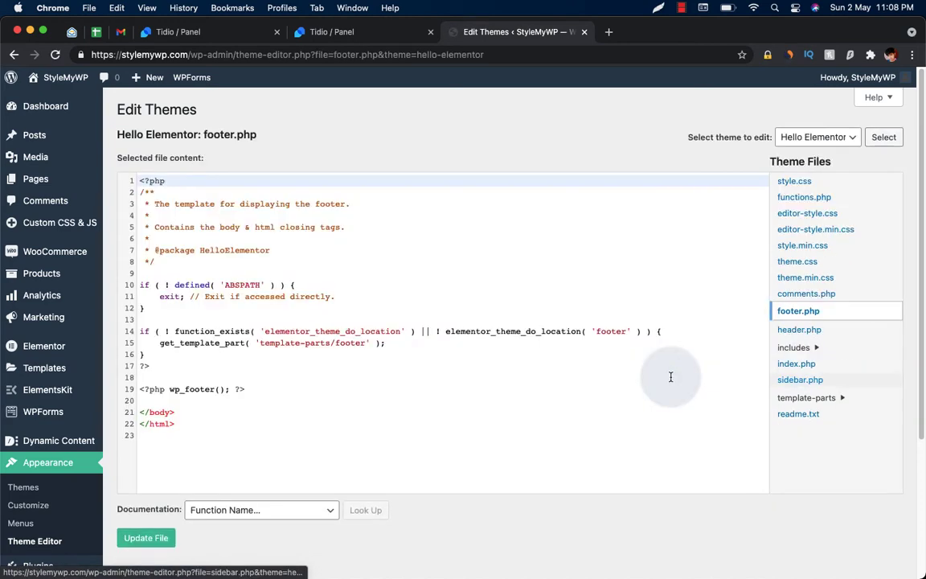
scroll("down", 3)
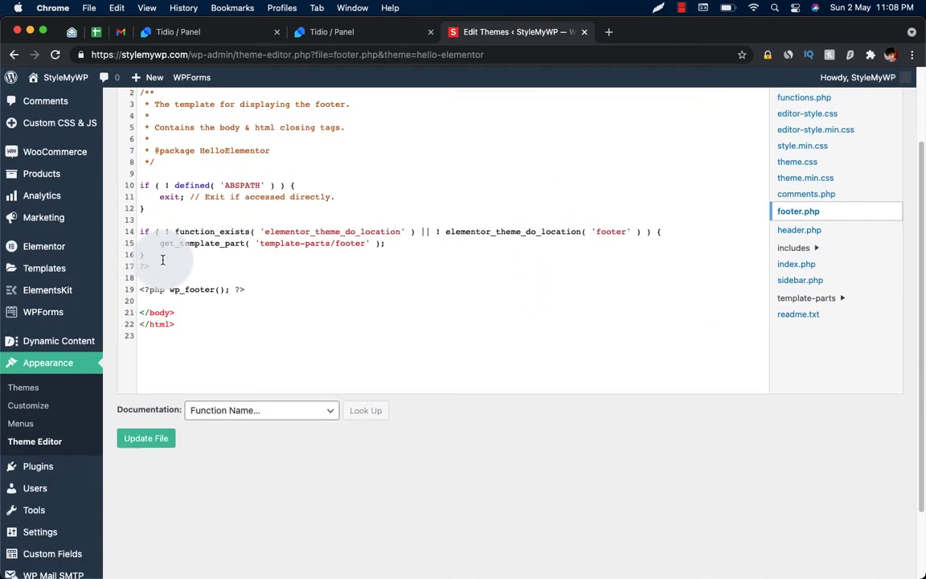
- Go to Settings > Insert Headers and Footers and check the Tidio script in Scripts in Footer
left_click(39, 443)
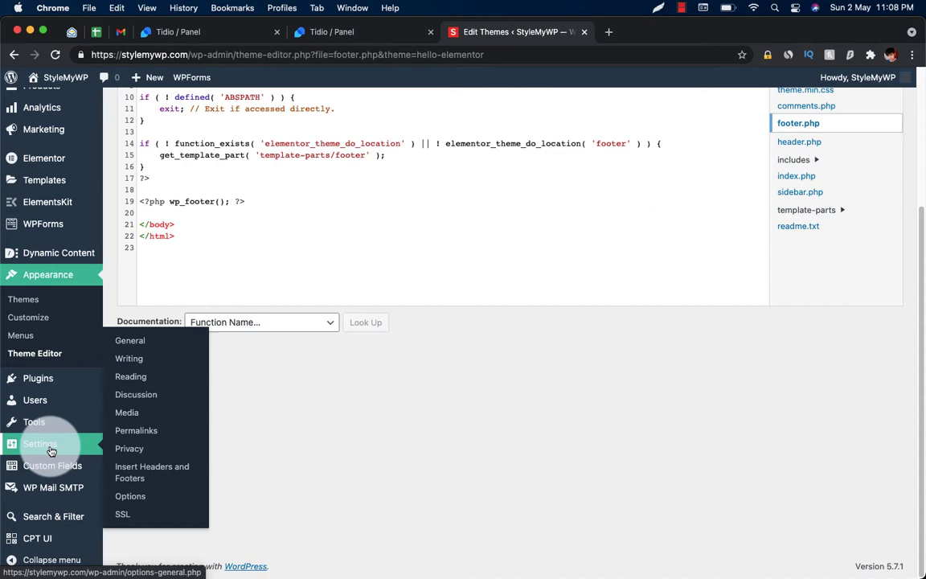
left_click(151, 473)
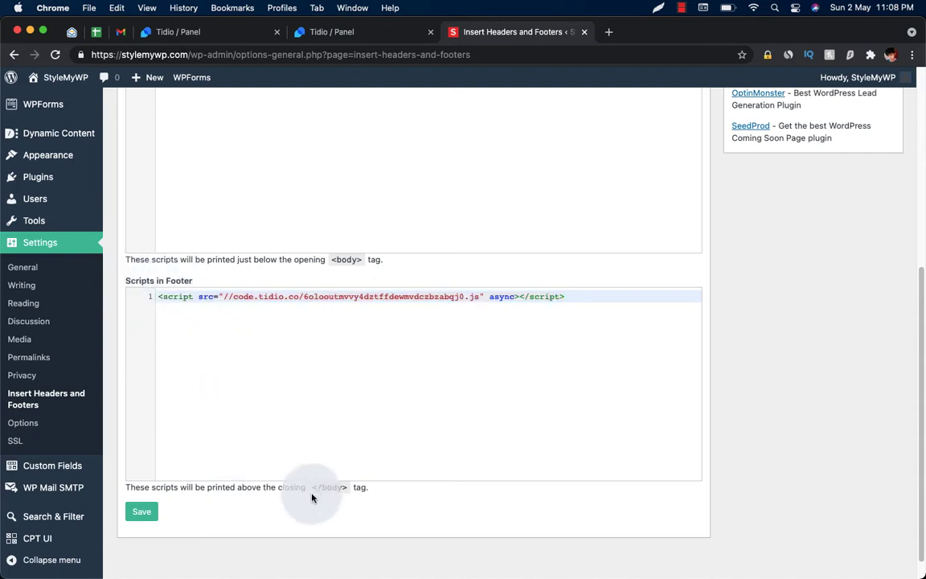
mouse_move(338, 488)
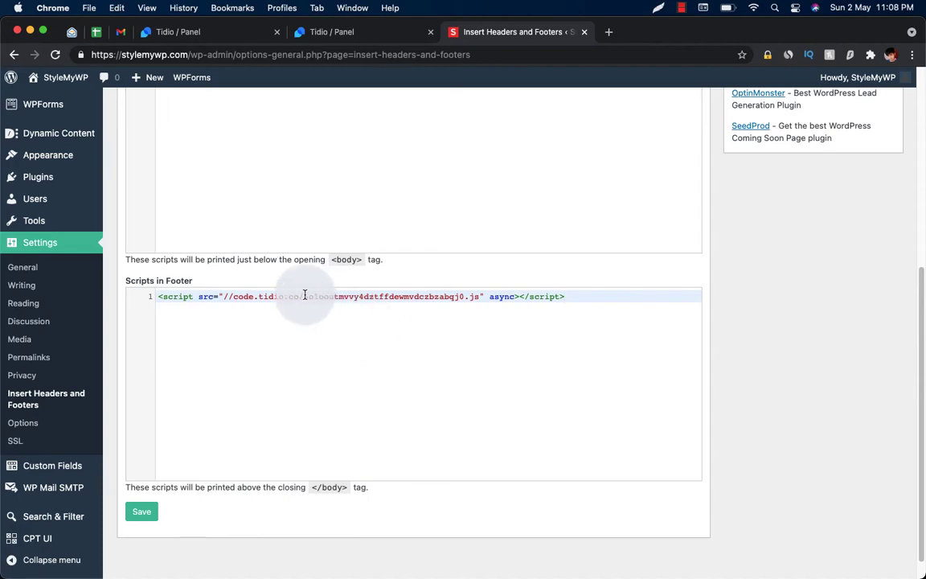
scroll("down", 3)
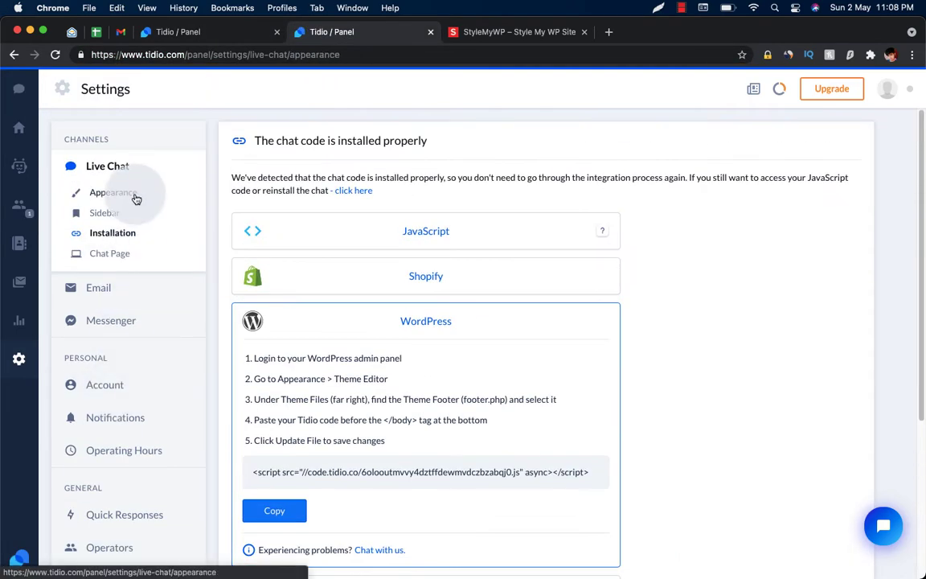
- In Live Chat Appearance, try a dark grey background, then a purple one from the full palette
left_click(112, 192)
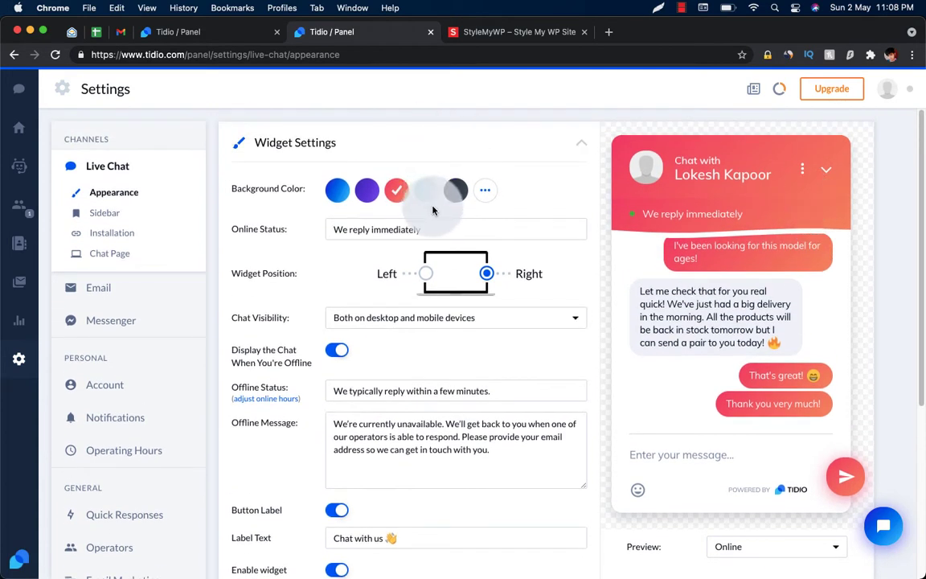
left_click(456, 189)
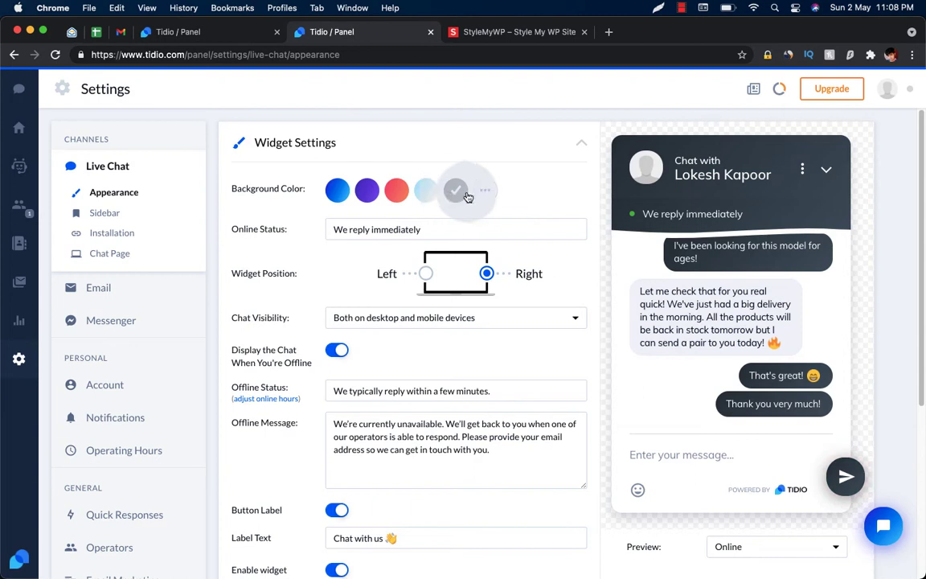
left_click(486, 190)
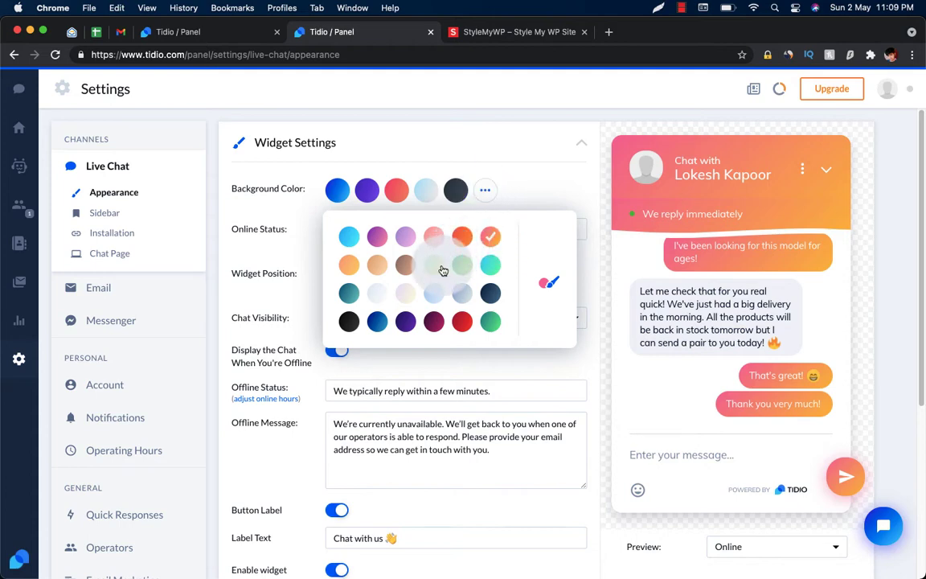
mouse_move(469, 270)
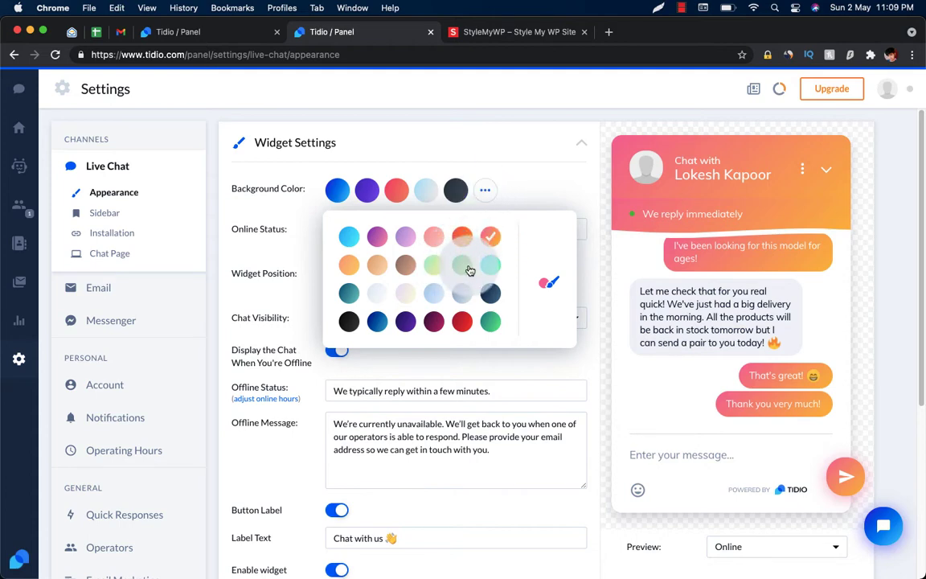
left_click(462, 264)
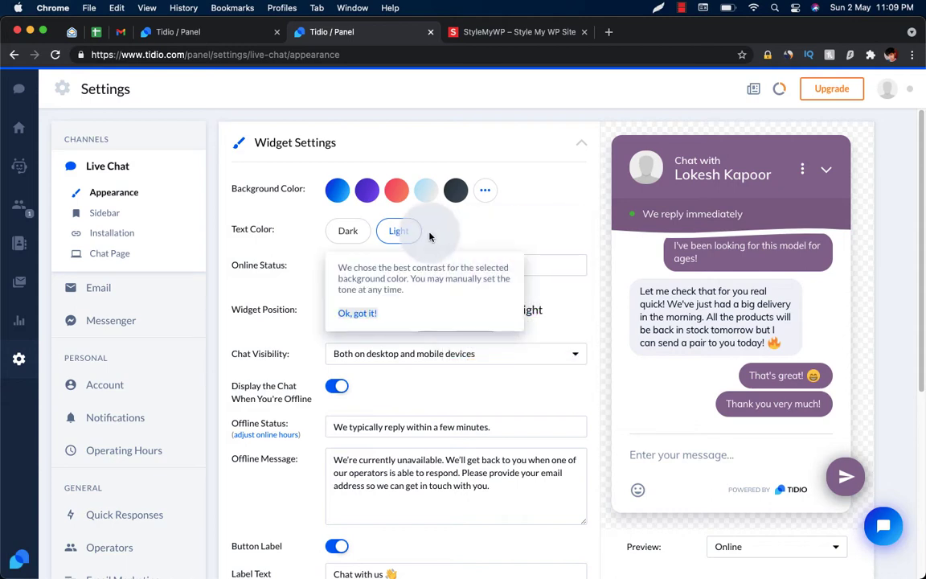
- Toggle text colour Dark then Light, try a light background, and settle on the dark swatch
left_click(347, 231)
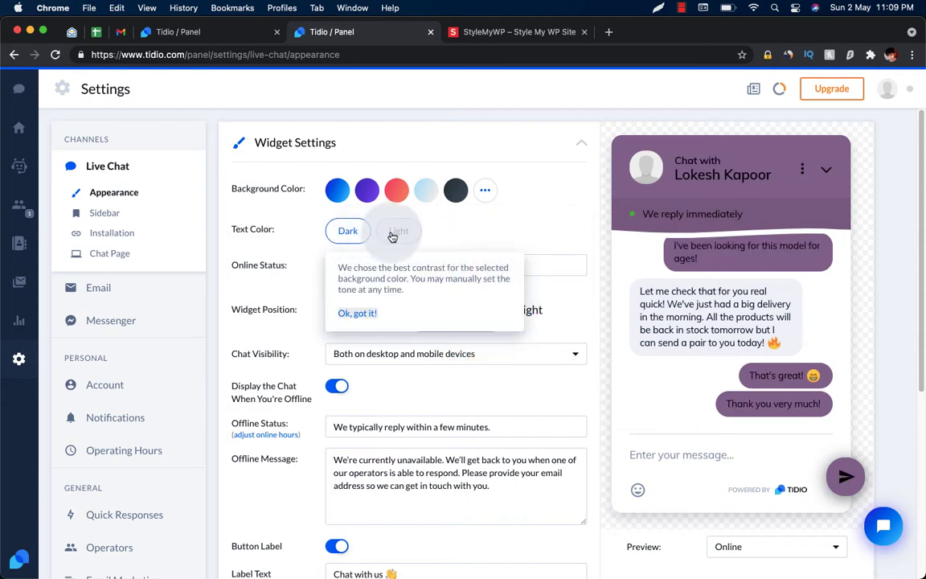
left_click(398, 231)
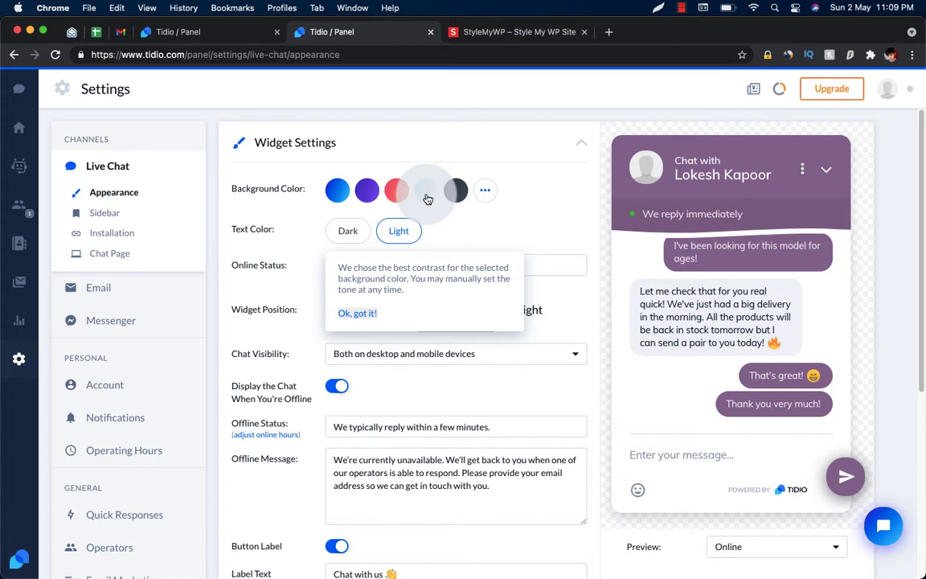
left_click(357, 312)
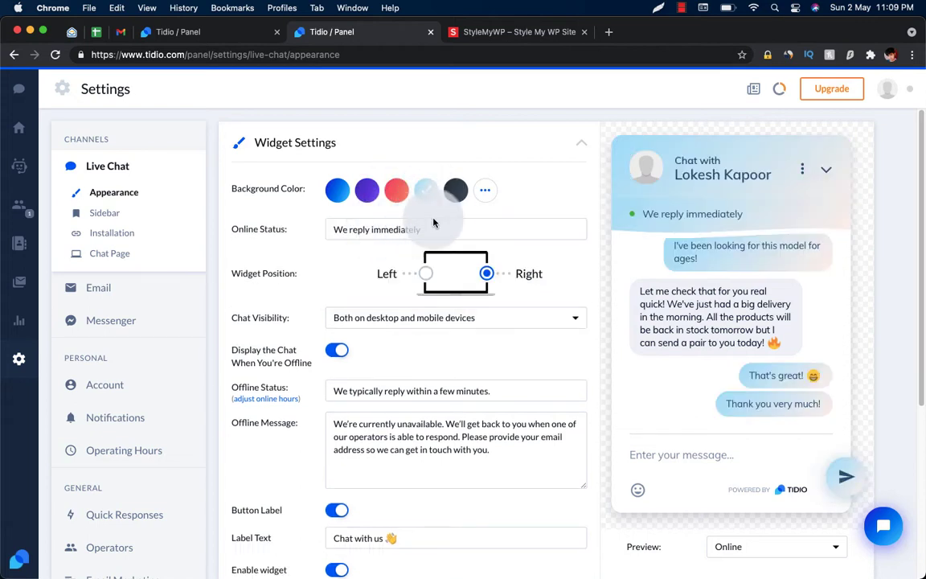
left_click(457, 189)
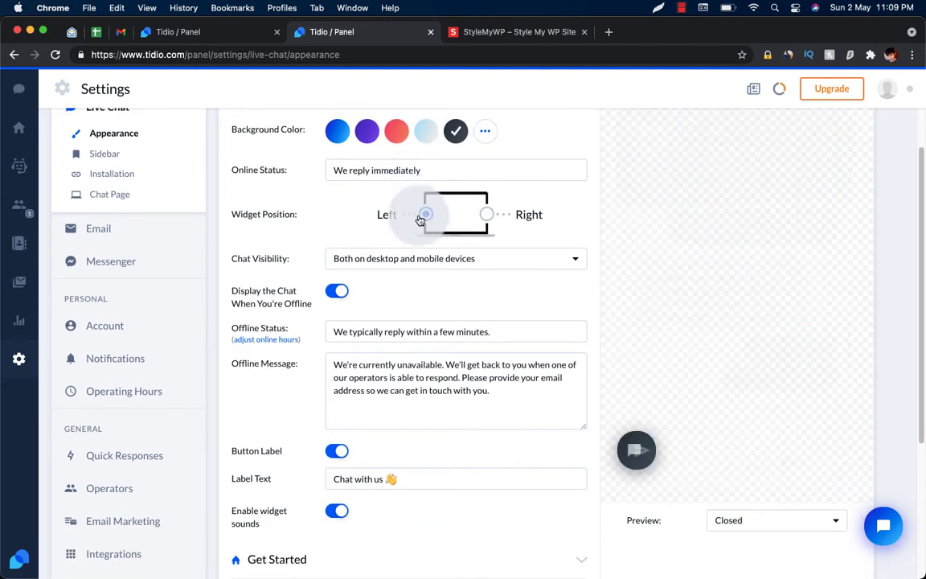
- Try the left widget position and reveal the Chat Visibility device choices
left_click(485, 213)
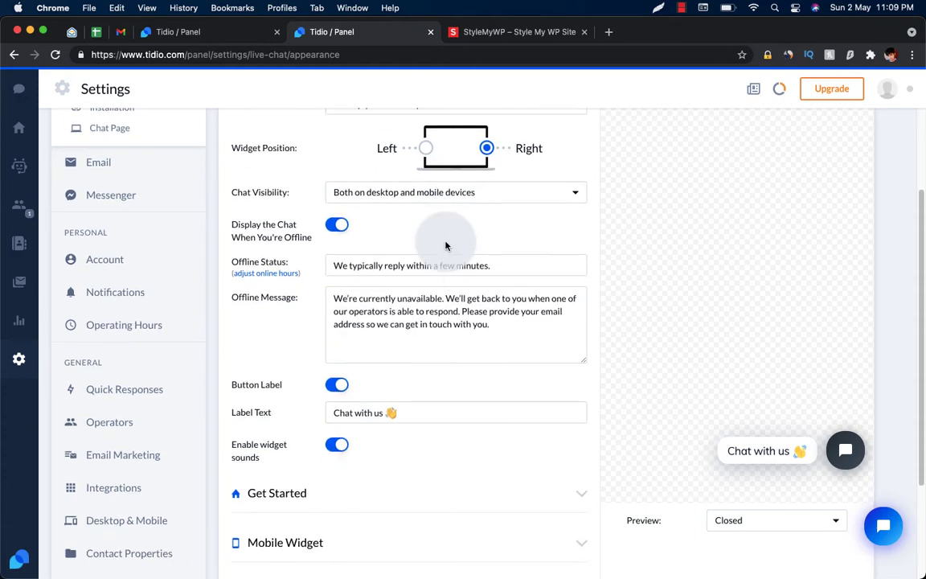
left_click(456, 193)
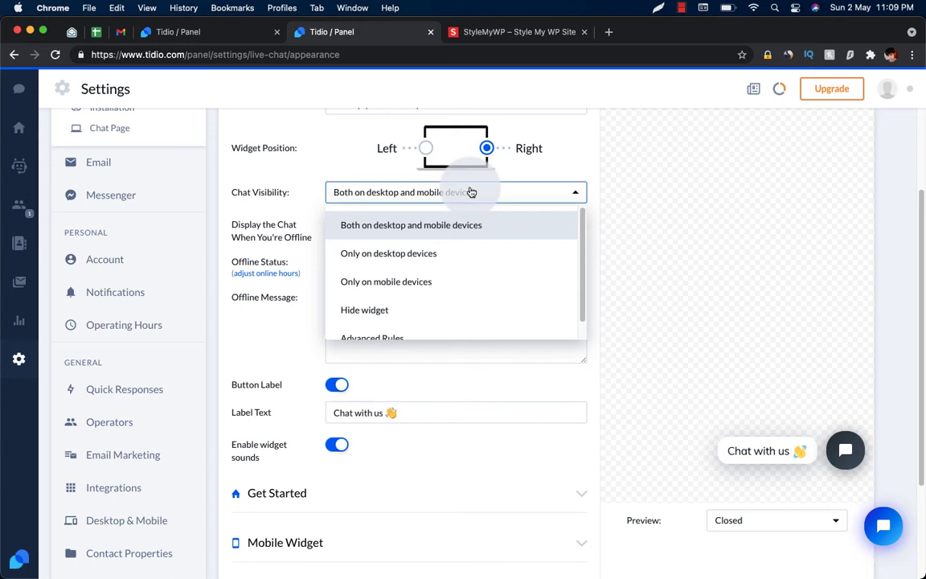
mouse_move(425, 252)
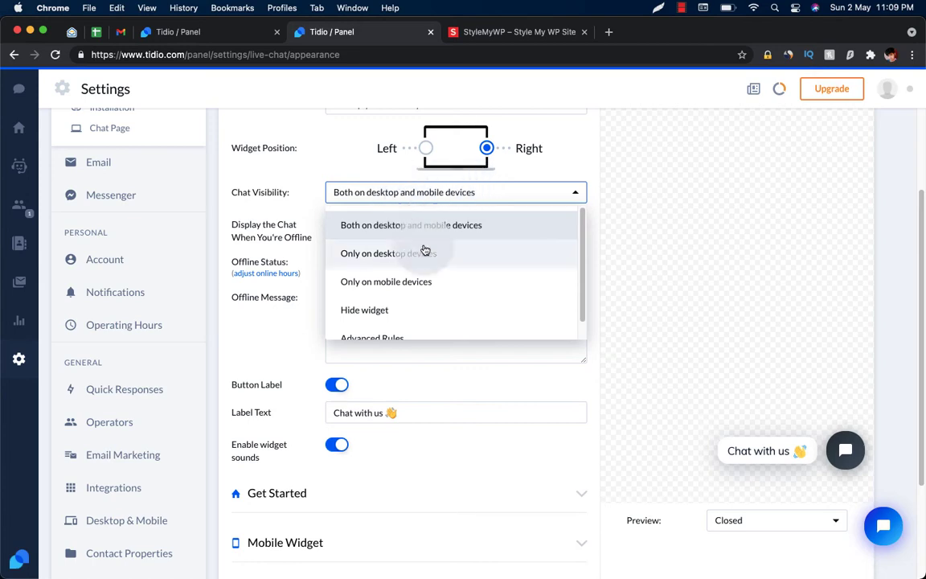
mouse_move(447, 238)
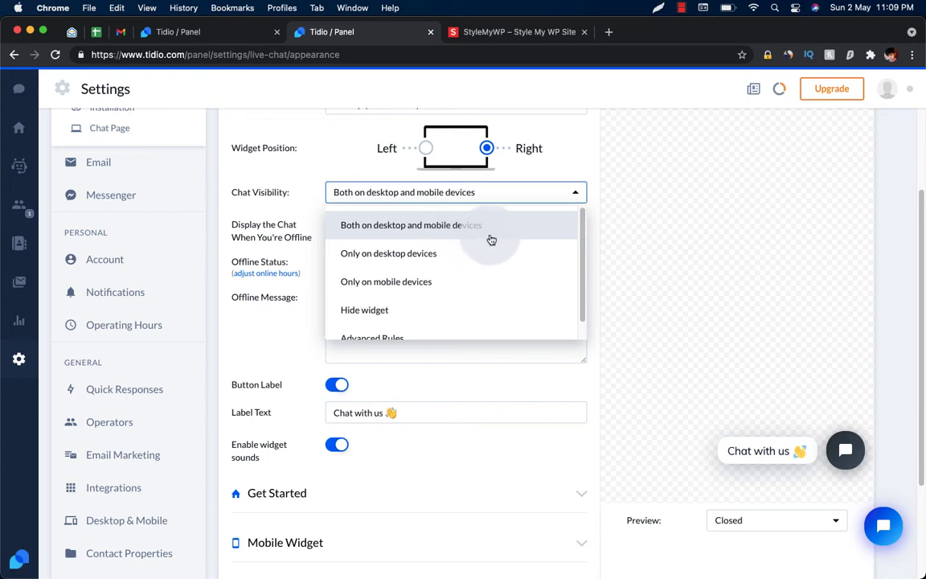
mouse_move(437, 281)
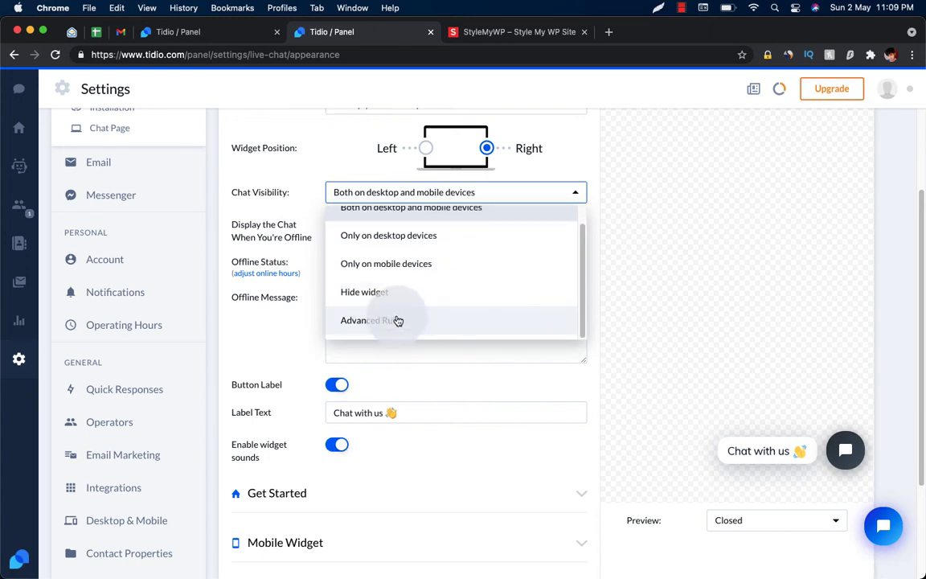
- Choose Advanced Rules visibility and close the display preferences dialog without adding excluded pages
left_click(373, 320)
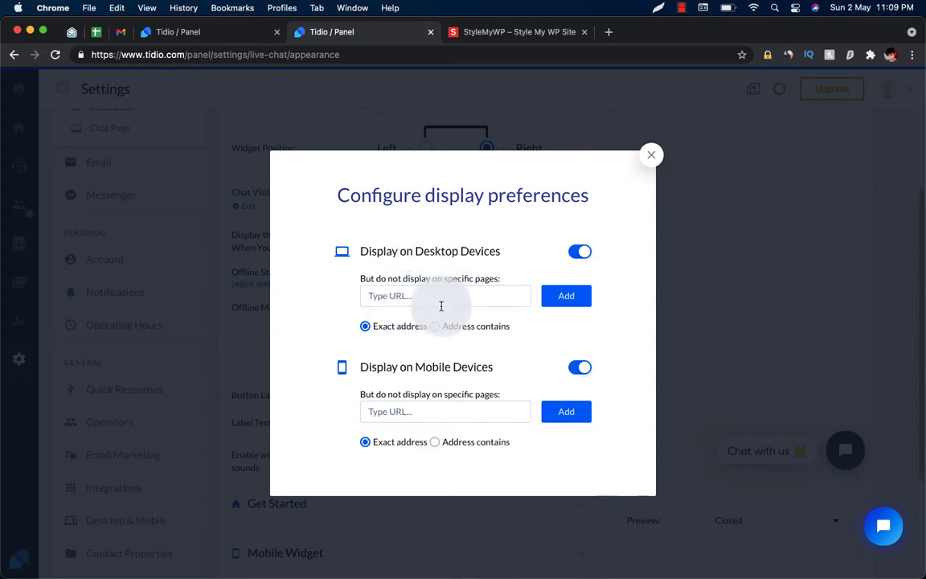
left_click(443, 296)
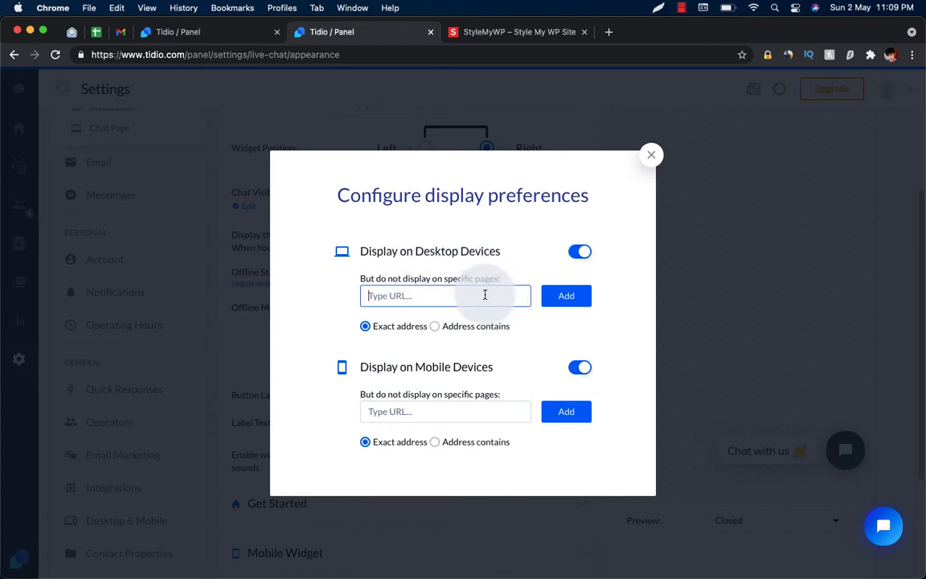
mouse_move(576, 214)
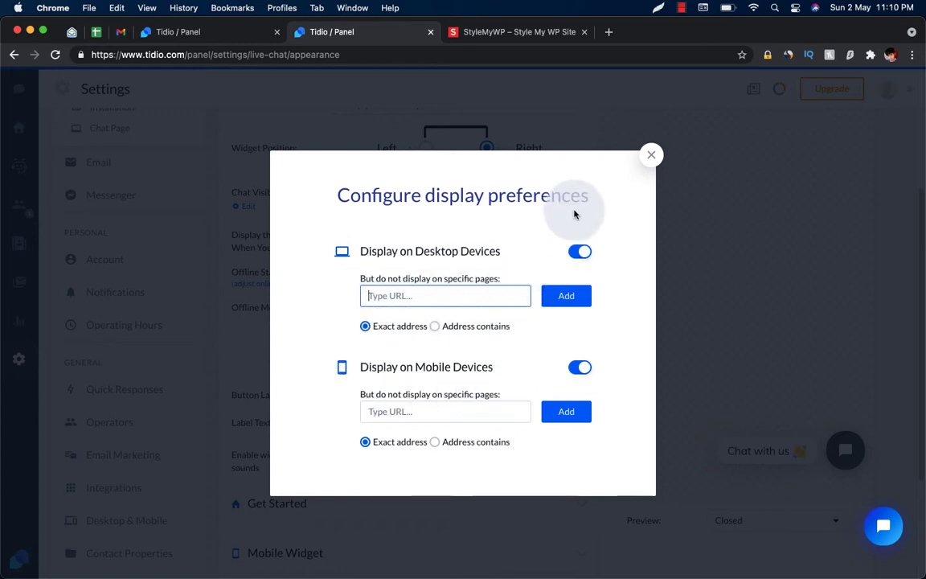
left_click(651, 155)
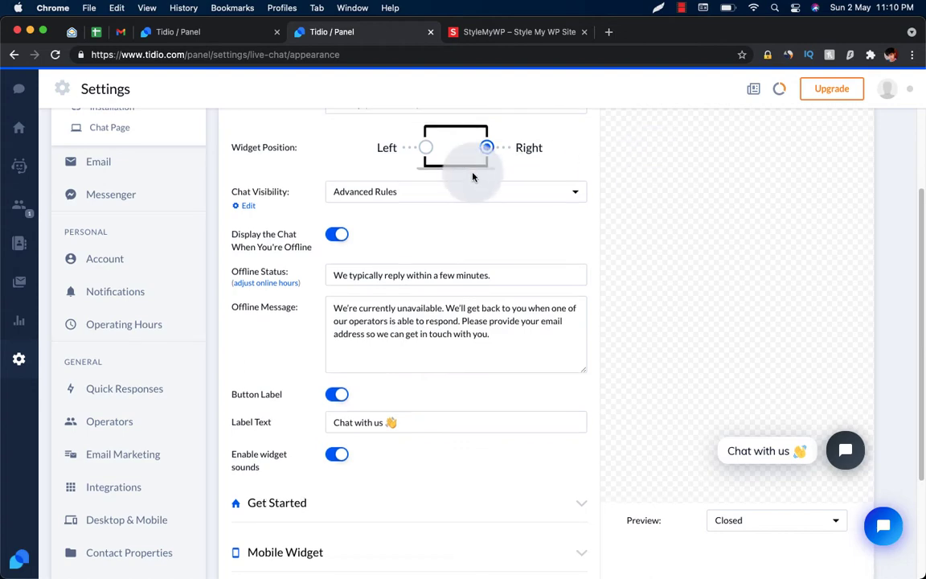
- Toggle 'Display the Chat When You're Offline' off and back on, then review the offline status and message texts
left_click(455, 191)
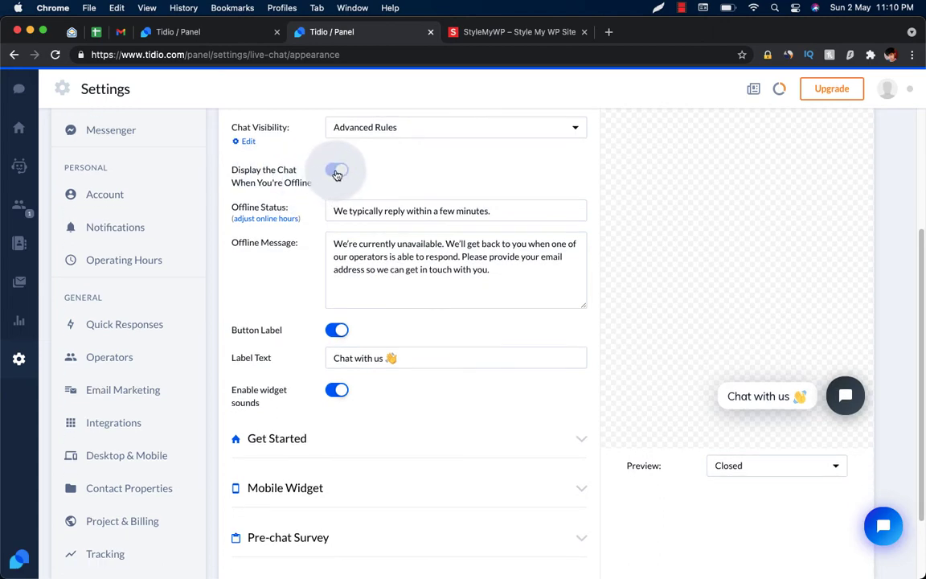
left_click(338, 170)
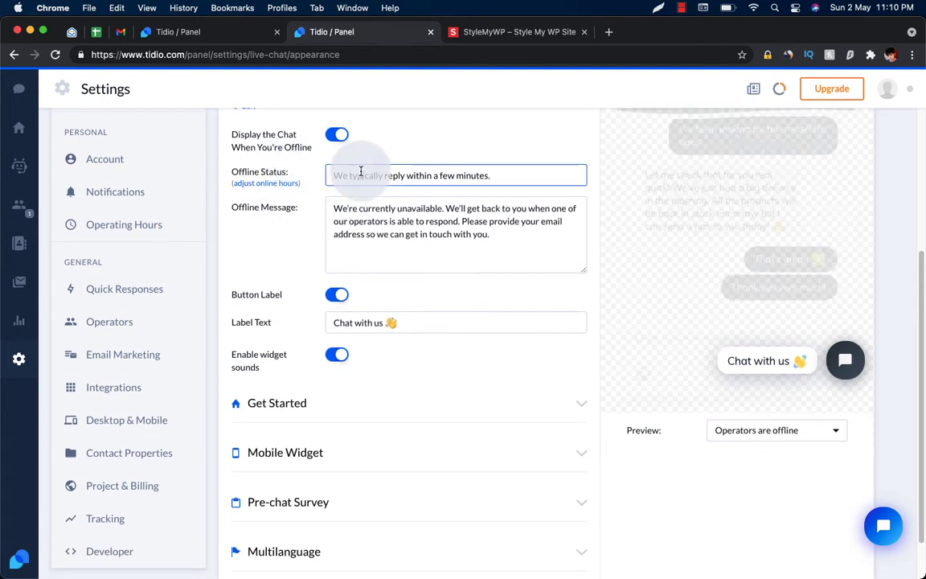
left_click(456, 175)
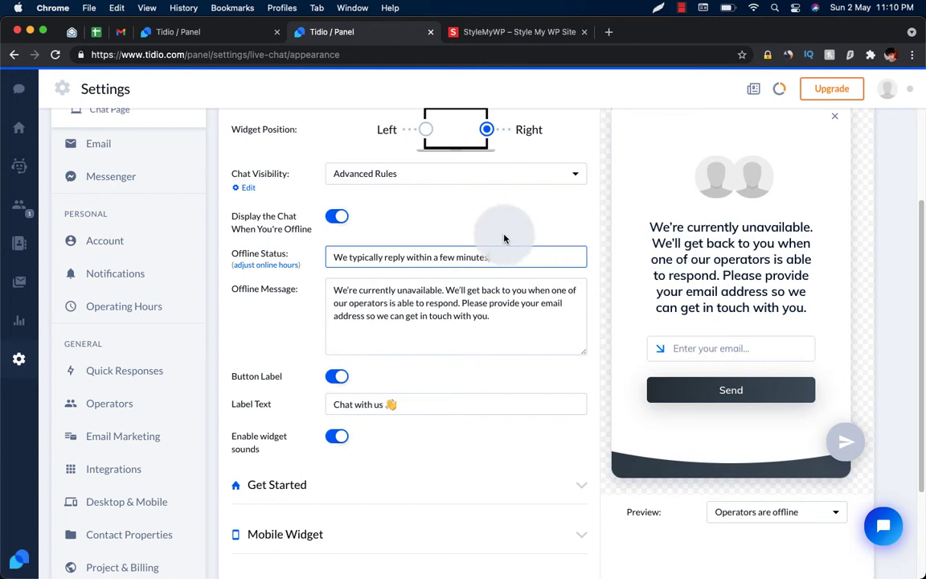
scroll("down", 3)
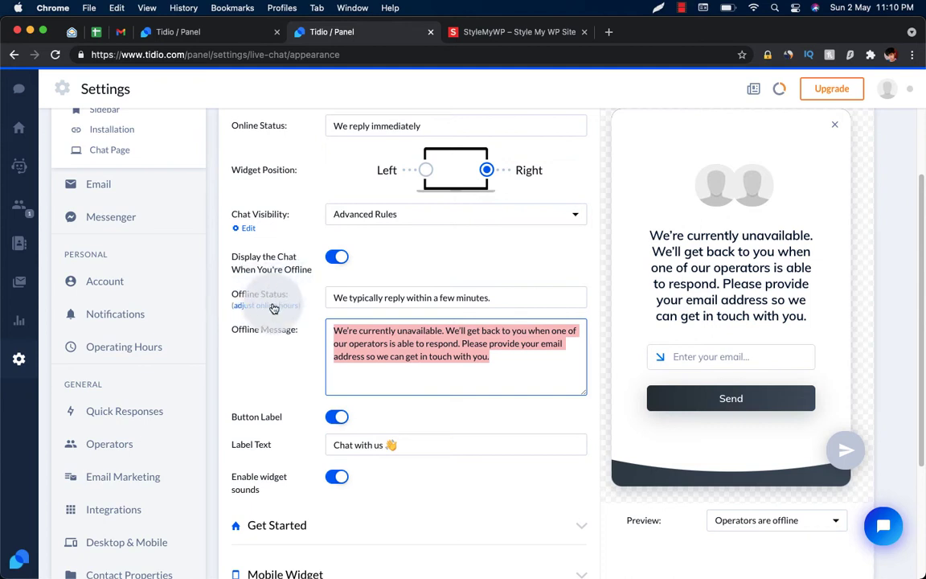
mouse_move(193, 347)
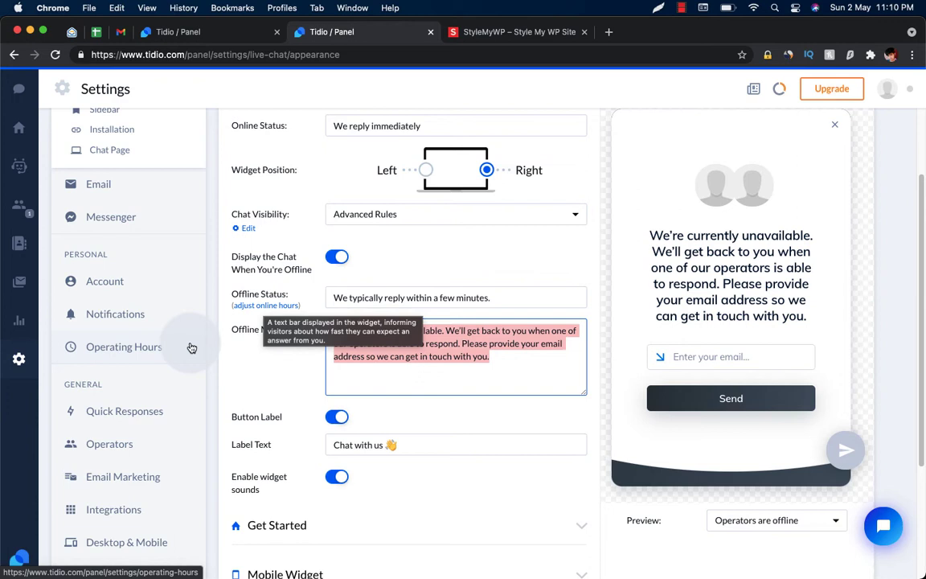
mouse_move(177, 349)
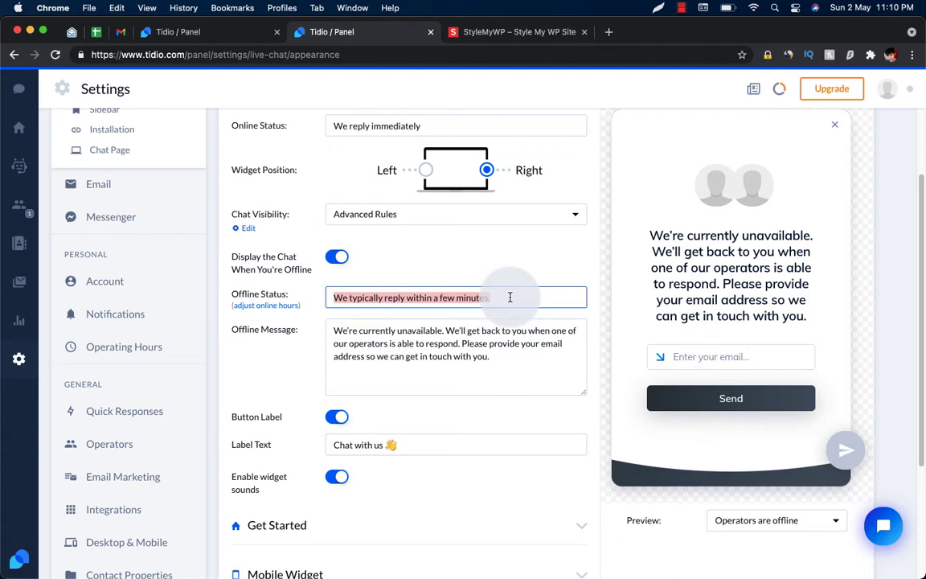
scroll("down", 3)
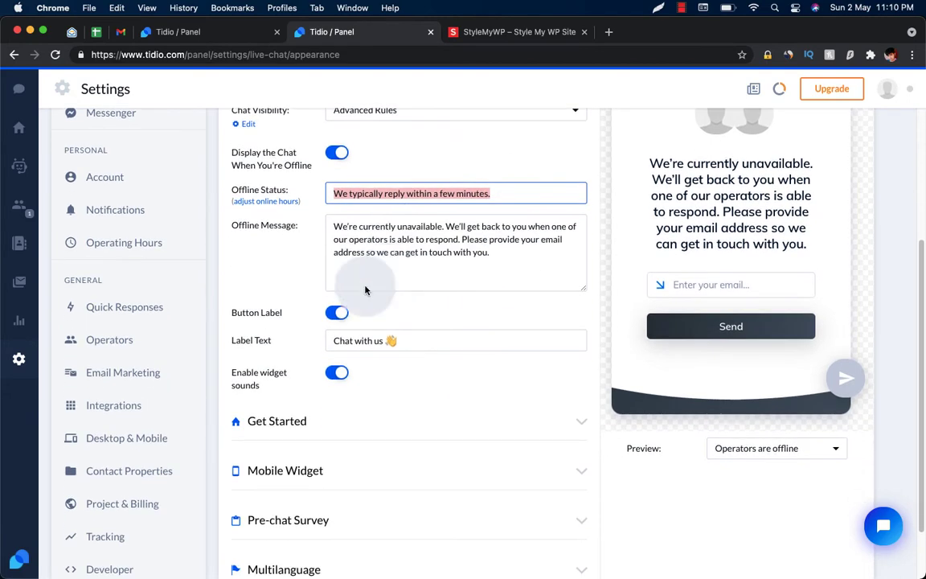
scroll("down", 3)
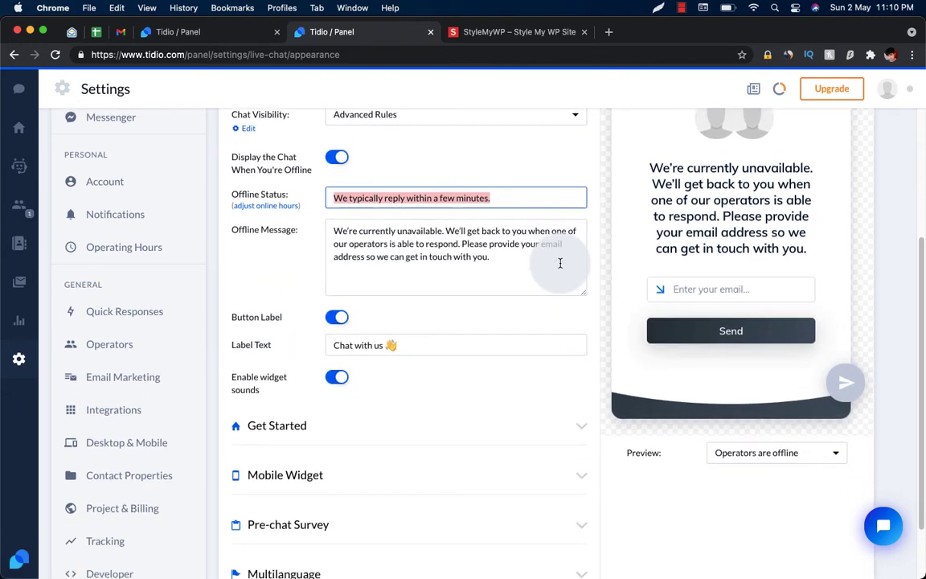
scroll("down", 3)
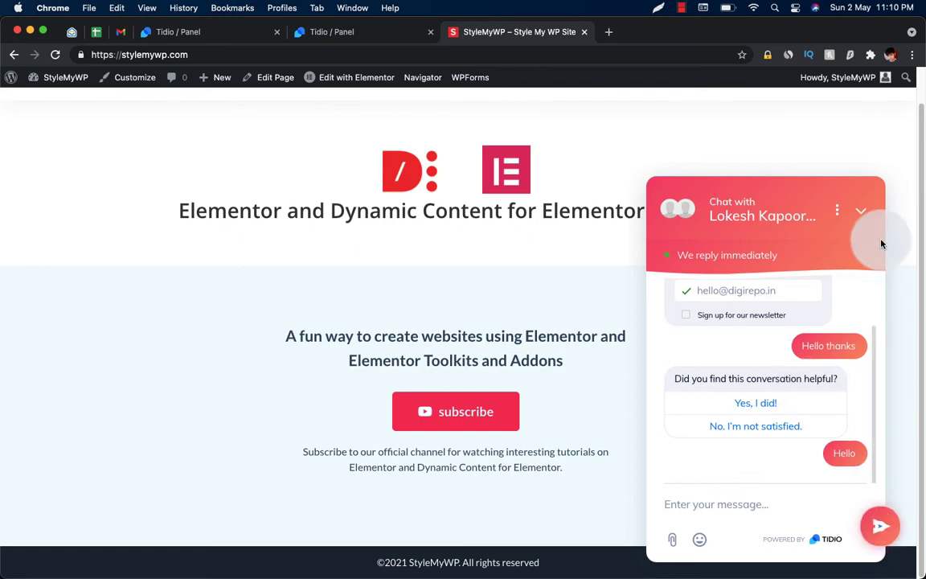
- Minimize the open Tidio chat window on the live StyleMyWP site
left_click(862, 212)
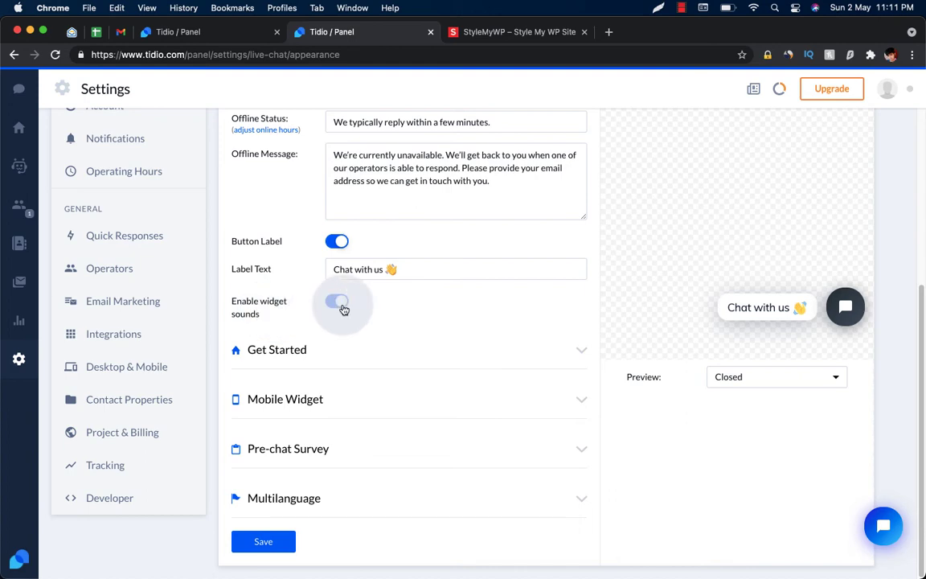
- Enable widget sounds and scroll to the Get Started section with its 'Hi there' status and welcome message
left_click(338, 300)
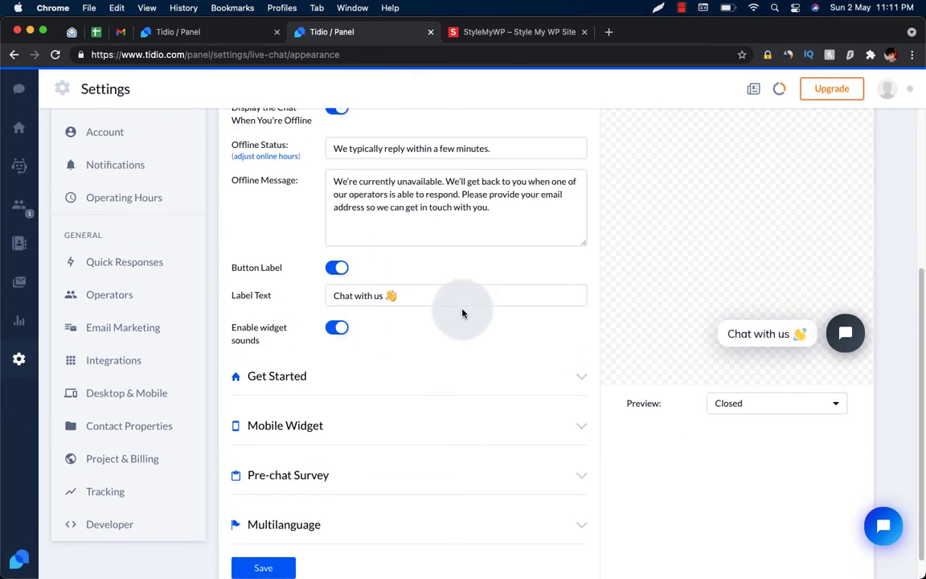
scroll("down", 3)
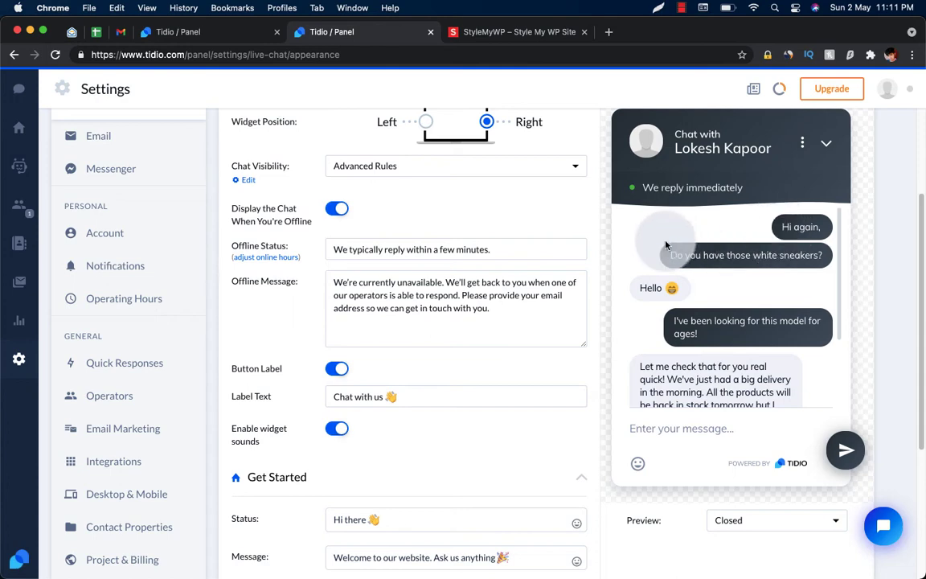
scroll("down", 3)
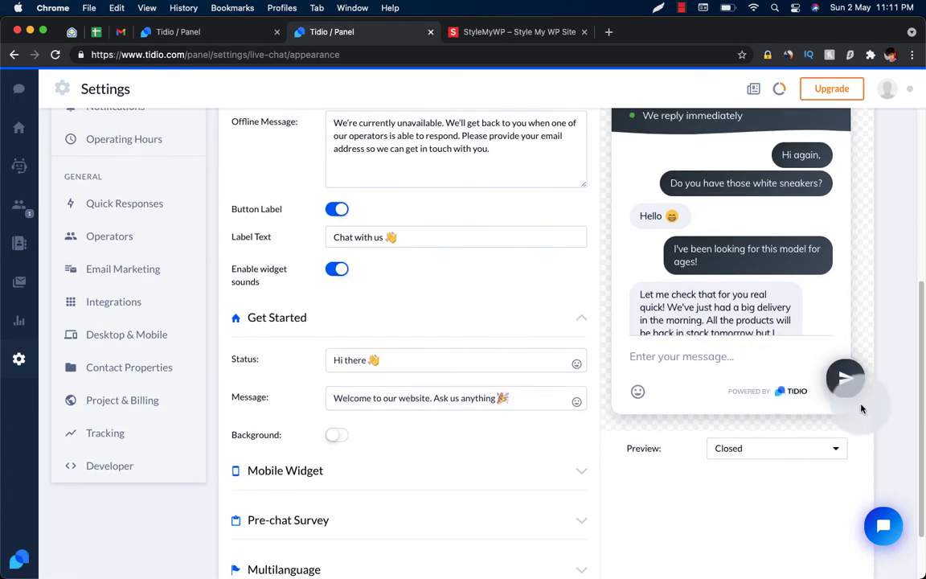
- Drag the Mobile Widget Button Size slider from large down to small, then settle on medium
scroll("down", 3)
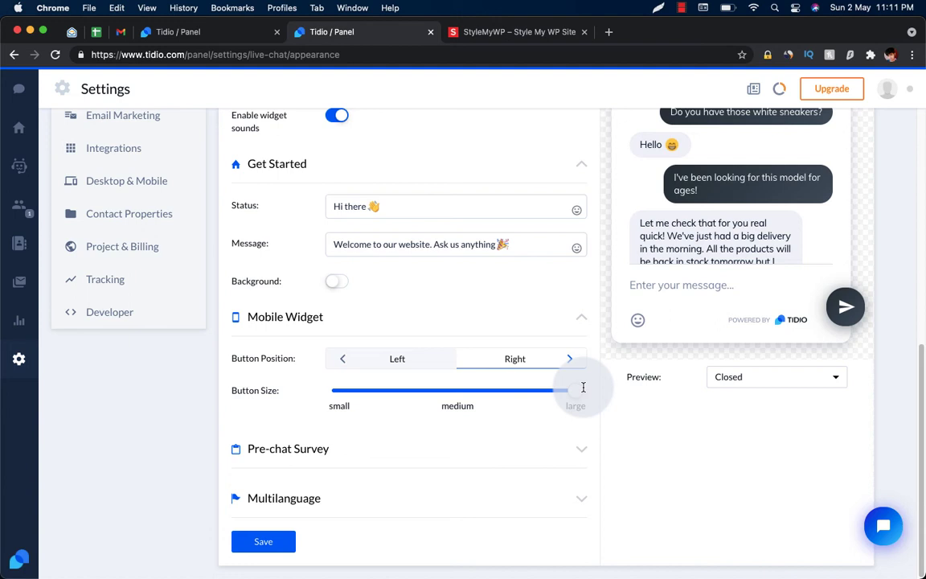
scroll("down", 3)
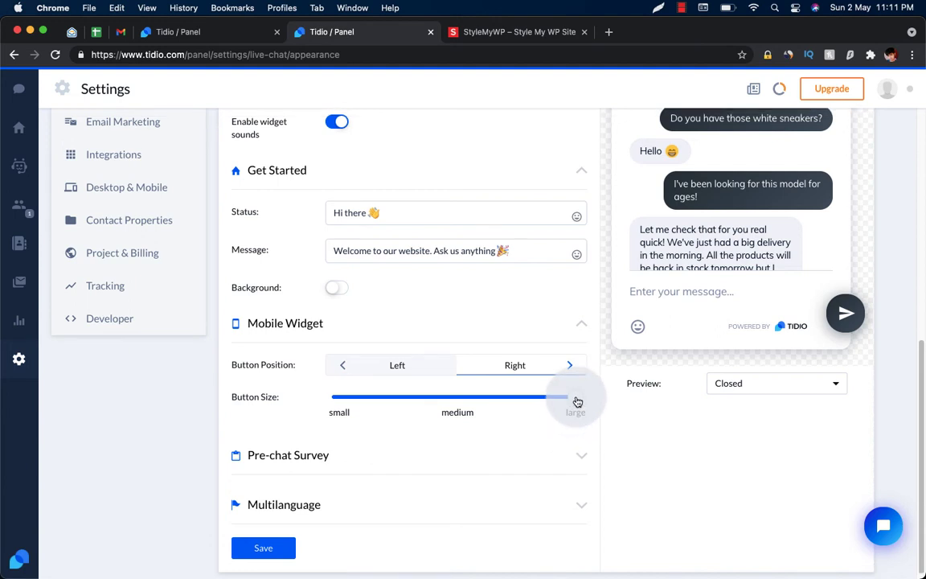
left_click_drag(575, 395, 457, 395)
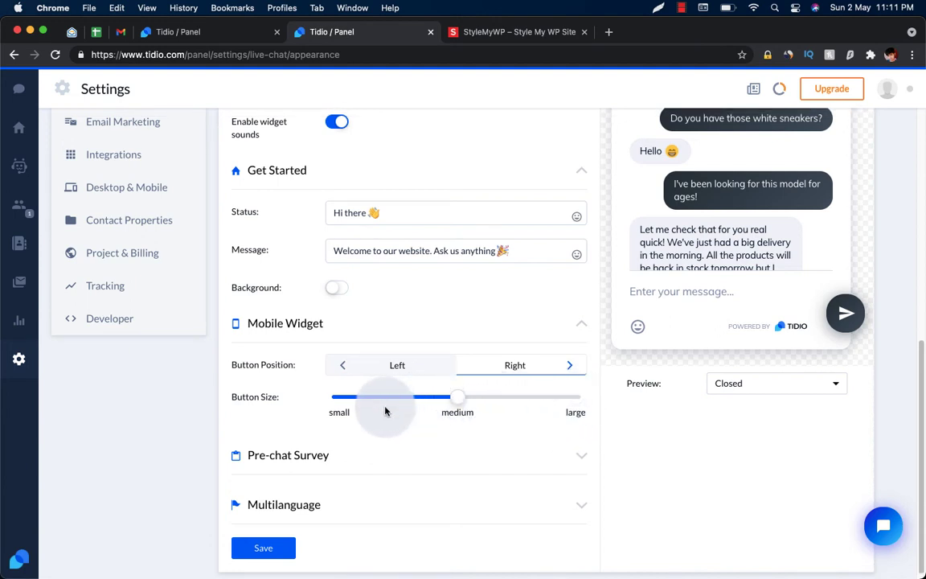
left_click_drag(458, 395, 338, 395)
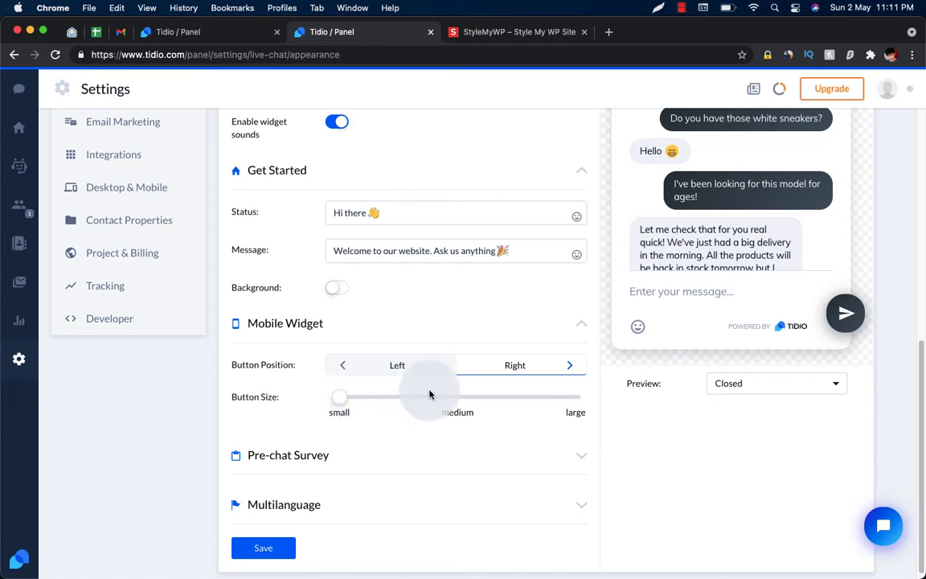
left_click_drag(340, 395, 456, 396)
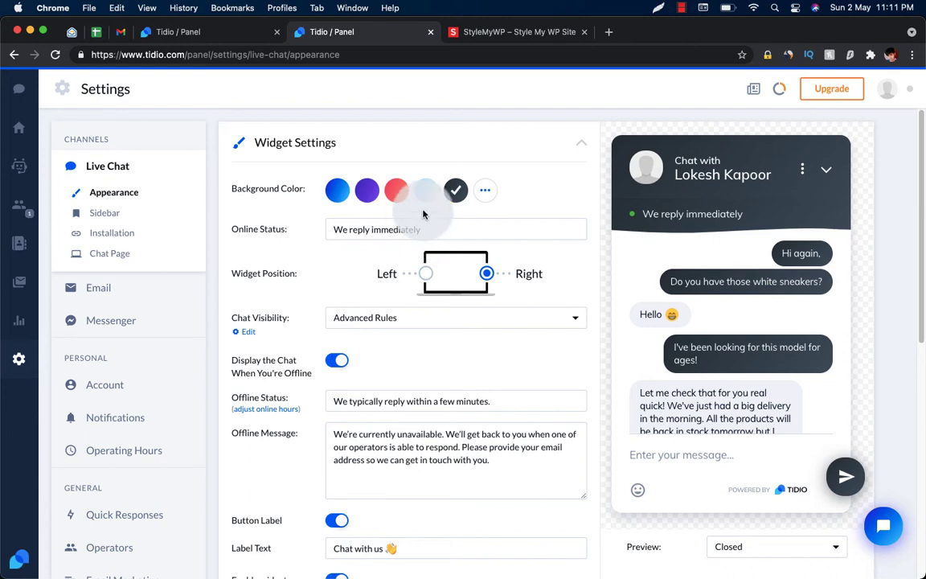
- Switch the widget Preview to the Pre-chat Survey showing email and phone fields
scroll("down", 3)
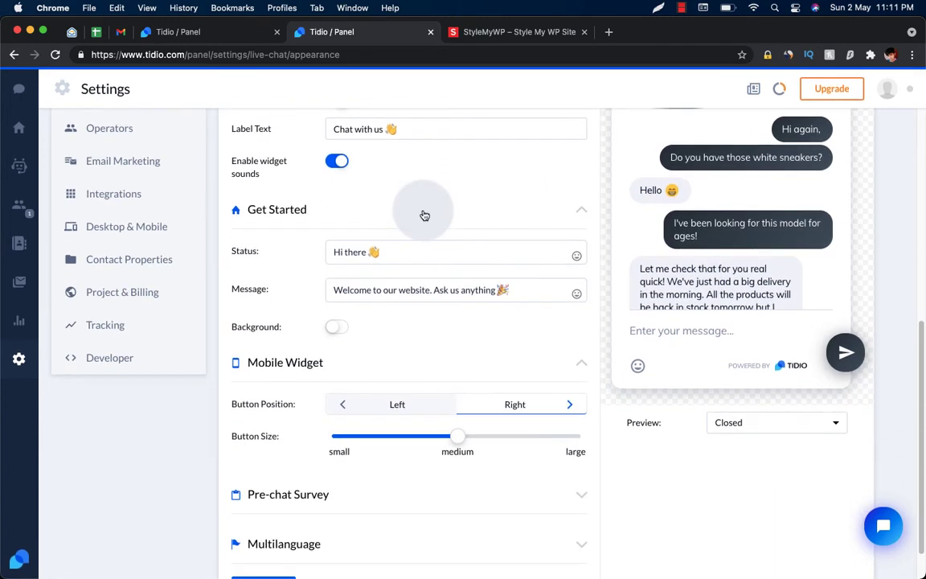
scroll("down", 3)
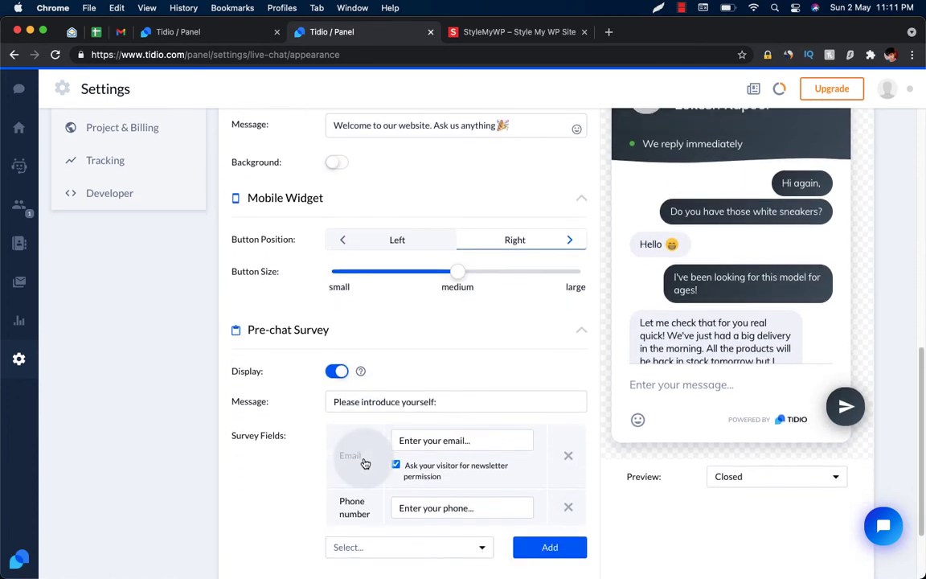
scroll("down", 3)
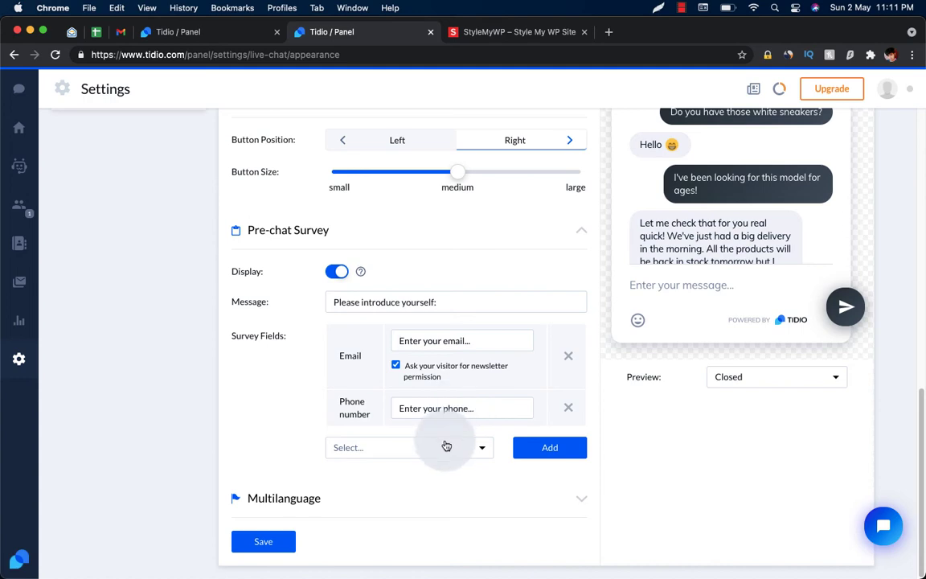
left_click(775, 376)
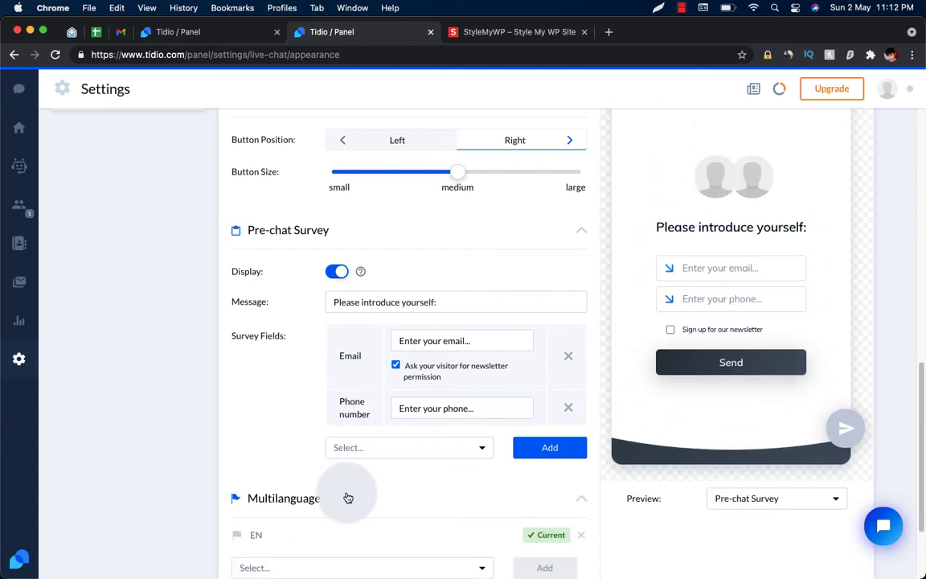
- Review the Pre-chat Survey and Multilanguage sections with English as current language
scroll("down", 3)
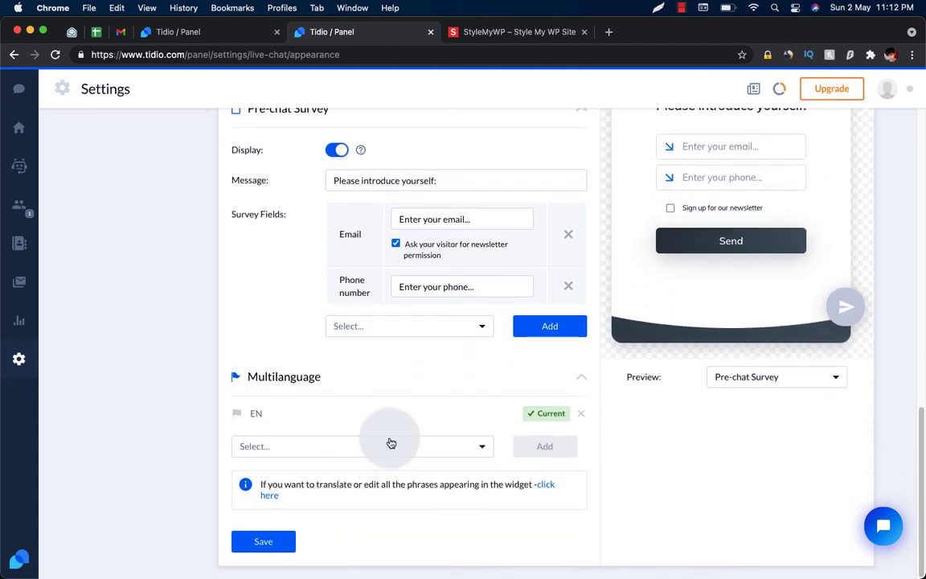
left_click(362, 447)
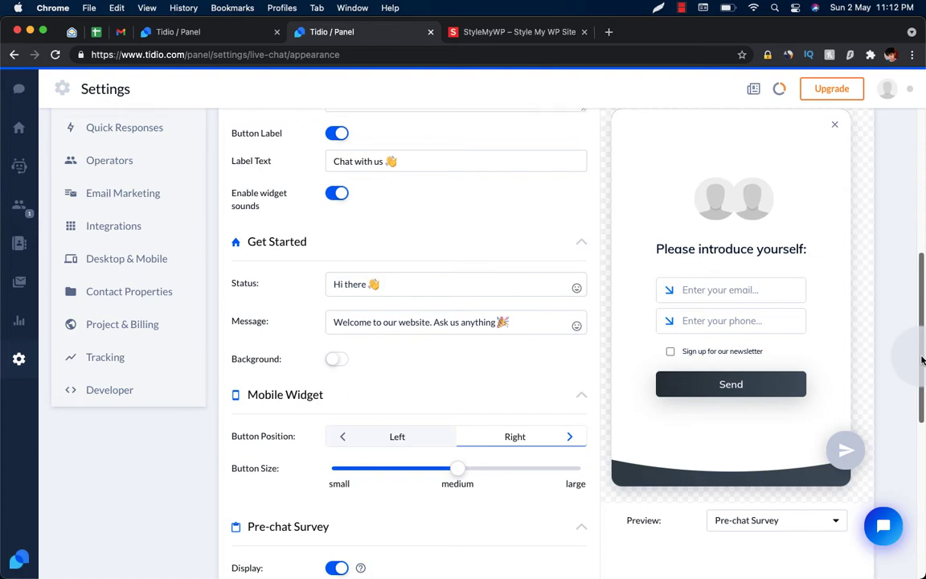
scroll("down", 3)
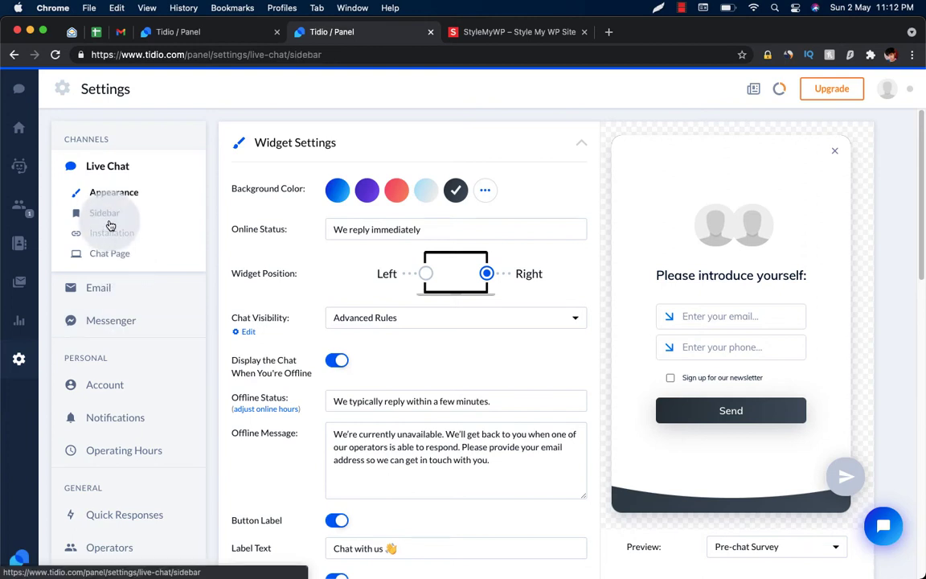
- Check the Sidebar settings and Installation status, ending on the Chat Page settings for stylemywp.com
left_click(105, 212)
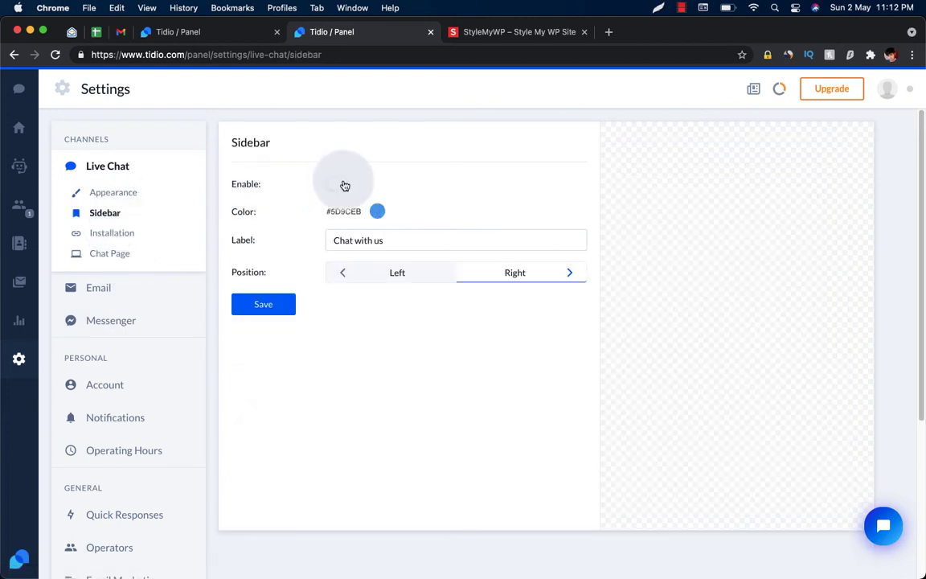
left_click(341, 183)
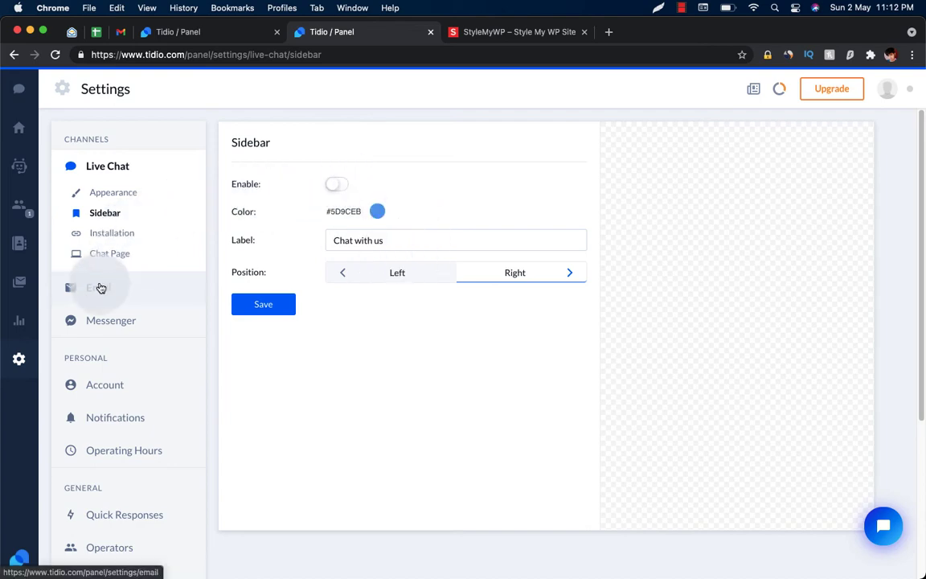
left_click(113, 232)
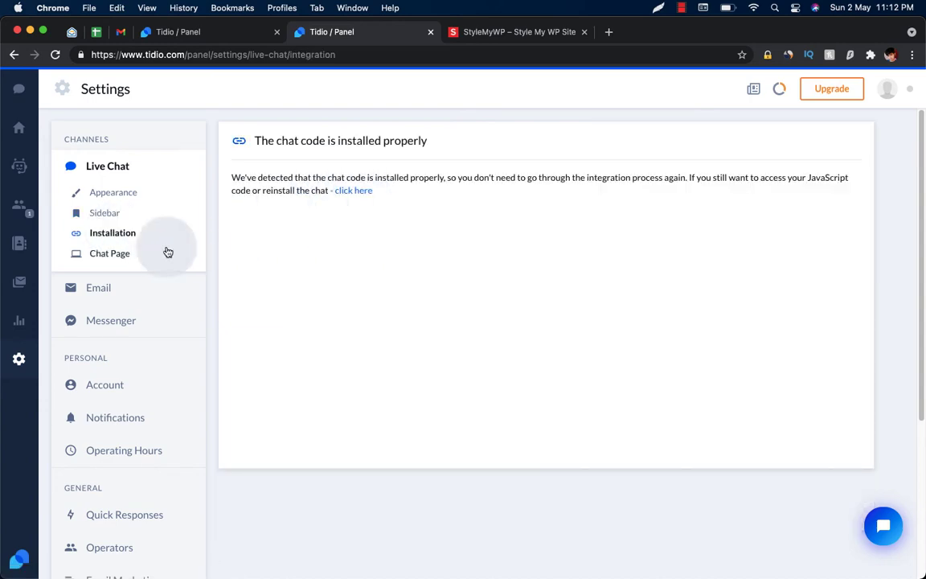
left_click(110, 254)
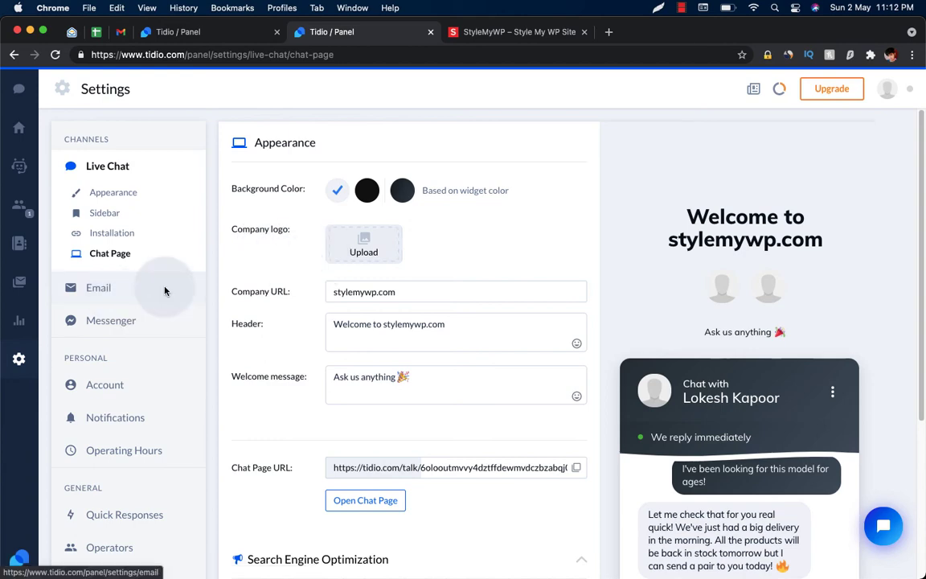
- Open the public stylemywp.com chat page in its own tab
scroll("down", 3)
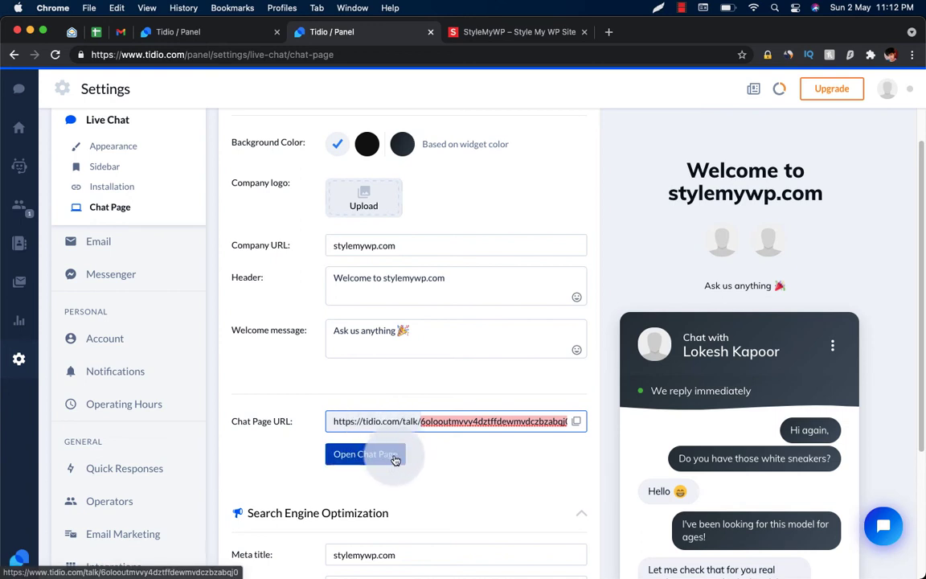
left_click(367, 453)
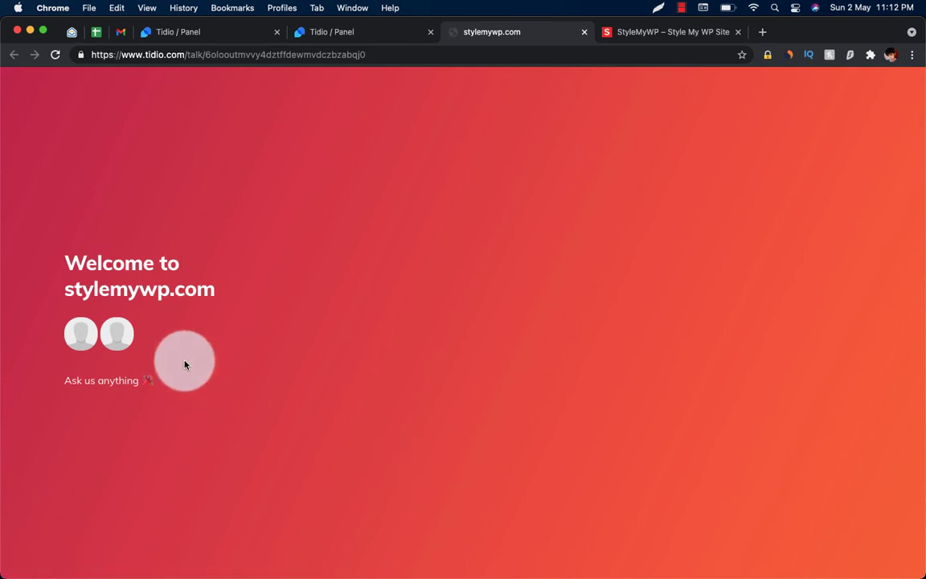
mouse_move(116, 410)
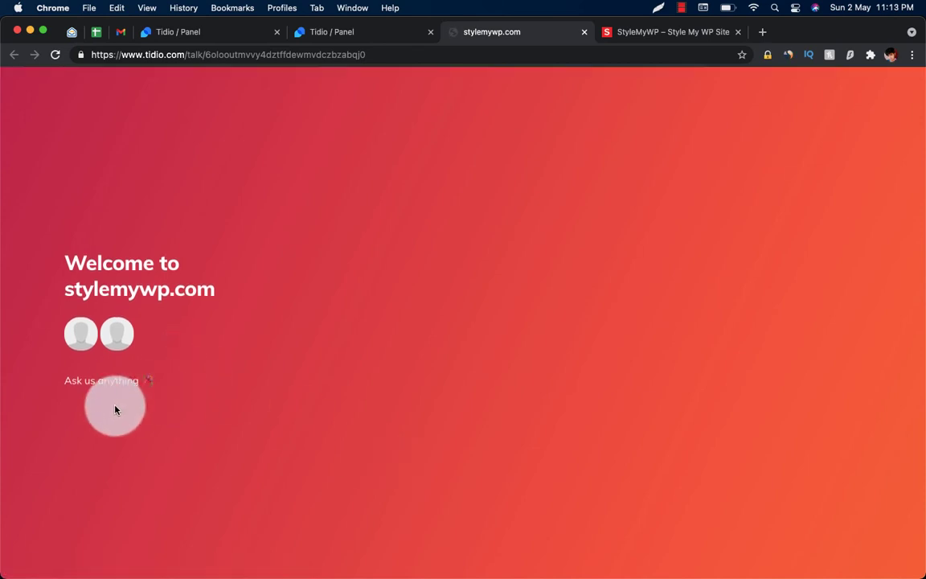
left_click(116, 409)
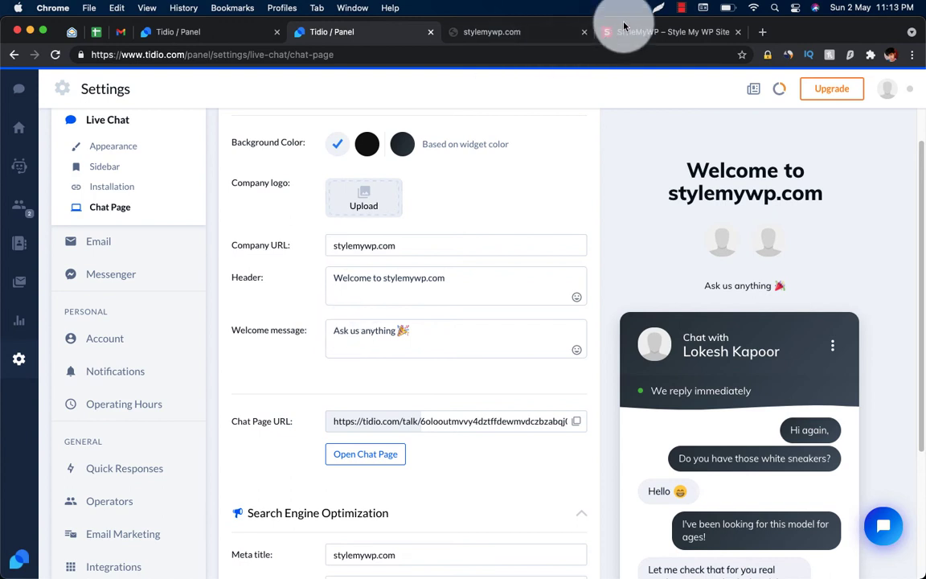
- Return to the Tidio tab and review the Chat Page header and welcome message
left_click(672, 32)
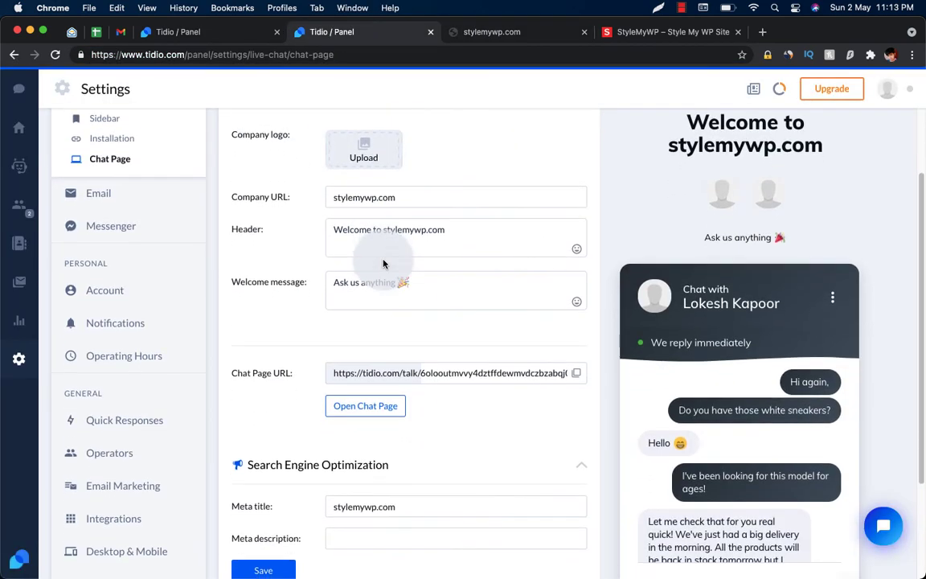
scroll("down", 3)
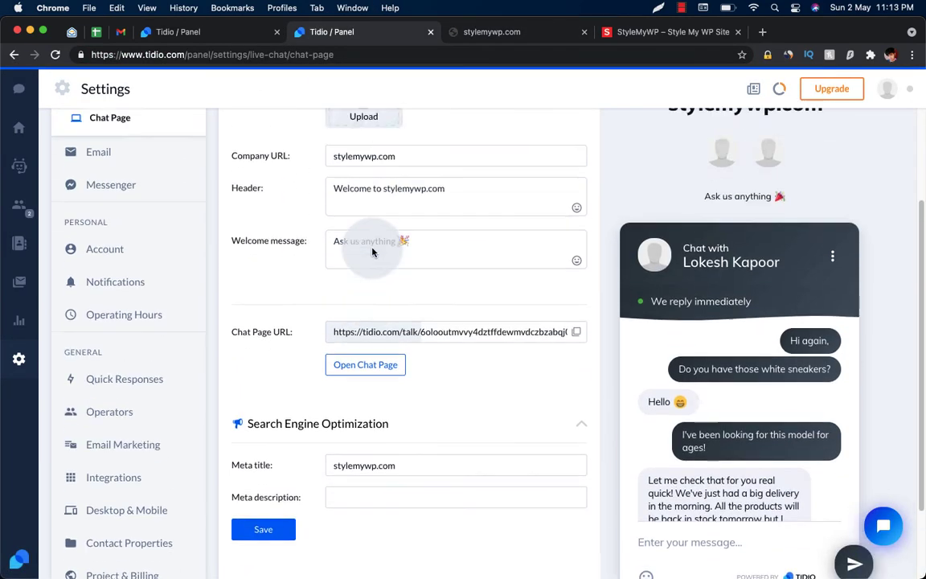
scroll("down", 3)
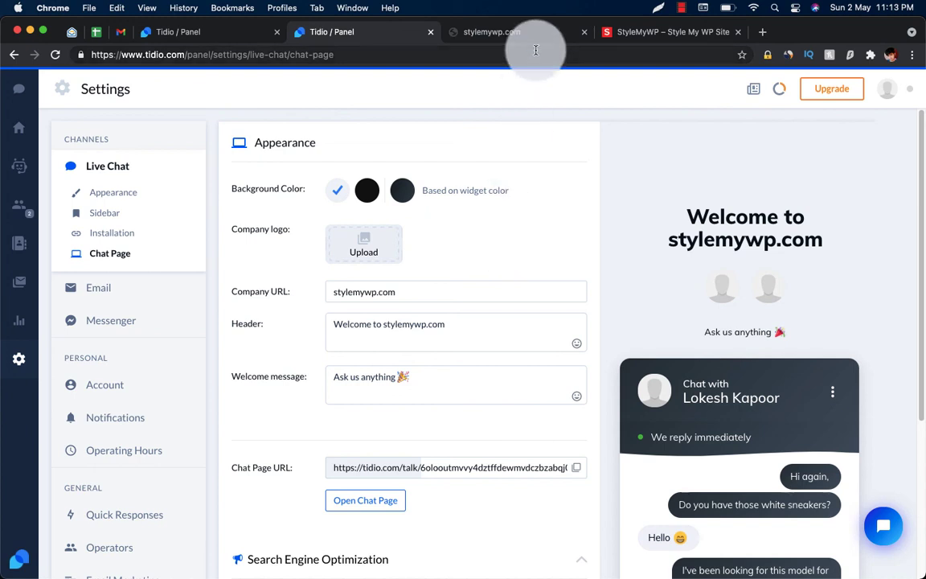
- Check the live StyleMyWP site's 'Chat with us' widget and open the site dashboard from the admin bar
left_click(667, 32)
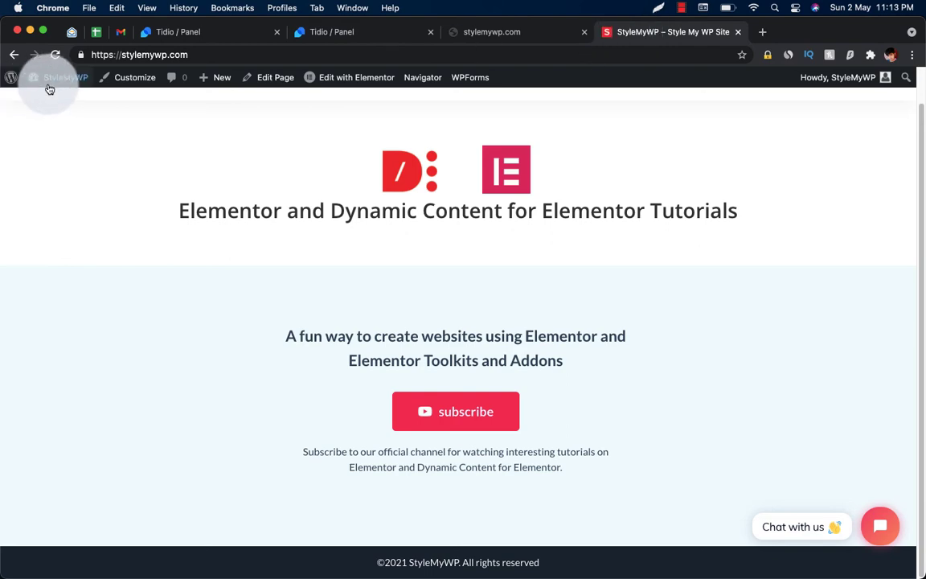
left_click(64, 77)
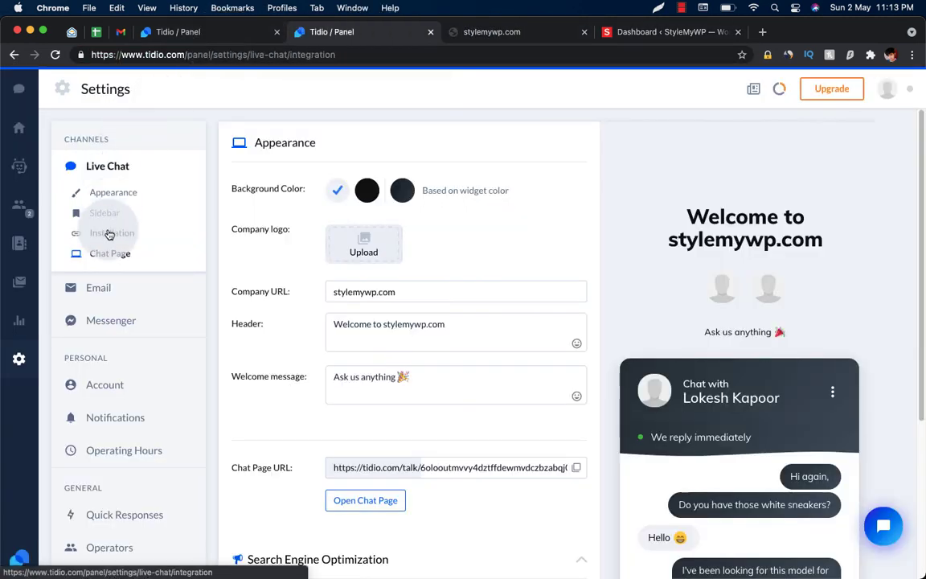
- Look over the Installation page's JavaScript, Shopify, WordPress and other platform options
left_click(112, 231)
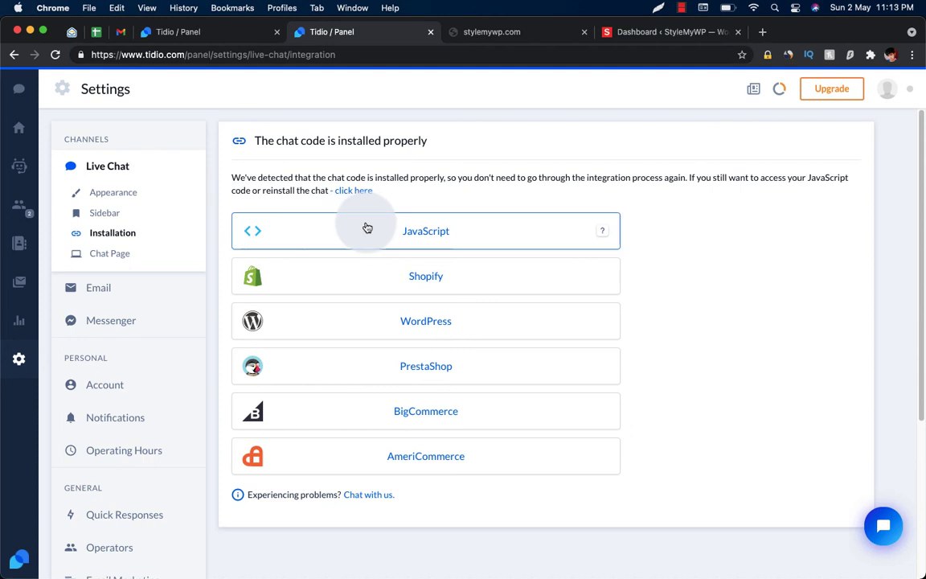
left_click(424, 320)
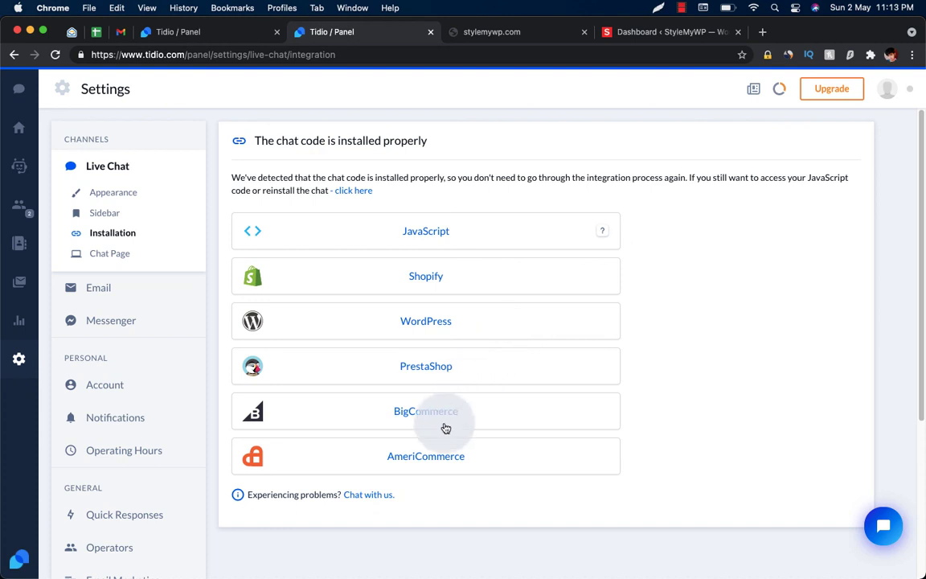
left_click(424, 277)
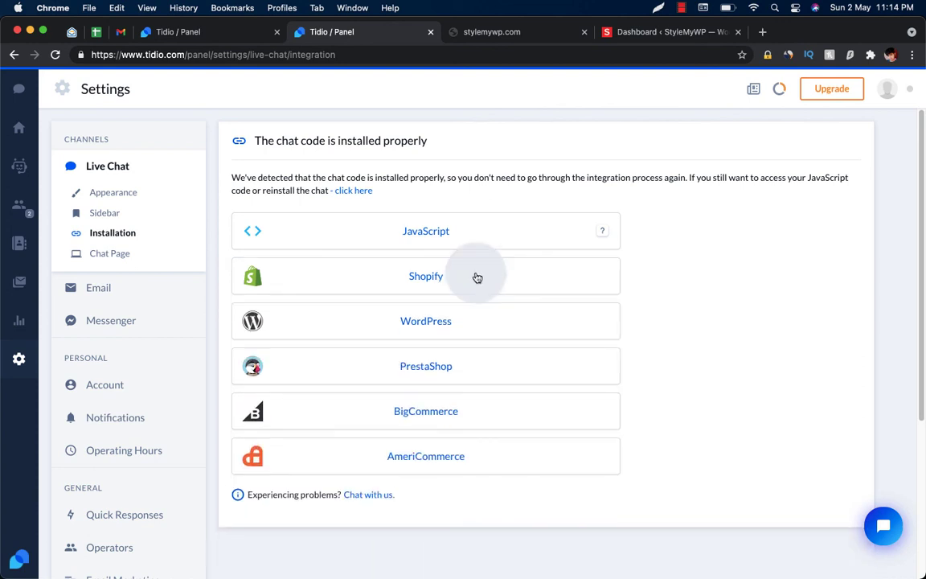
scroll("down", 3)
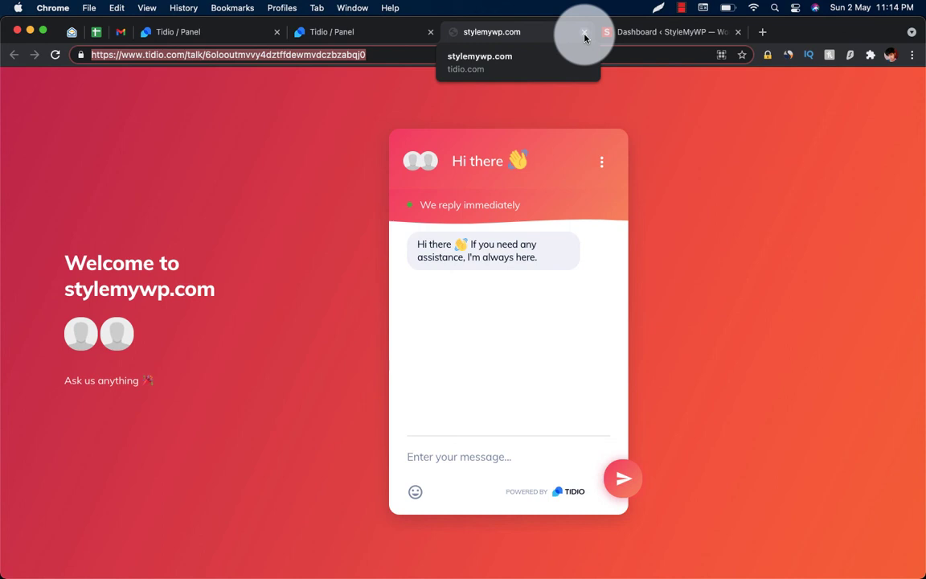
left_click(177, 32)
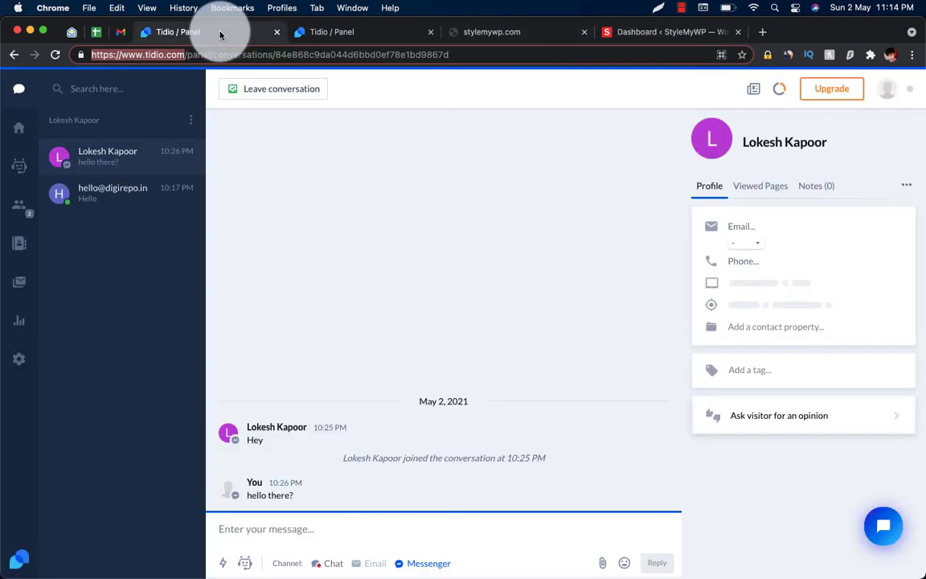
mouse_move(544, 193)
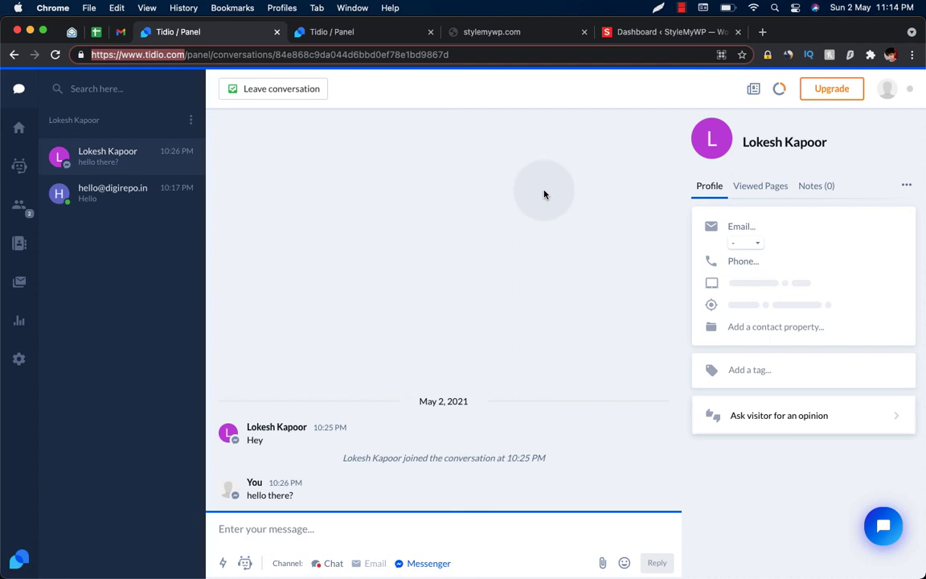